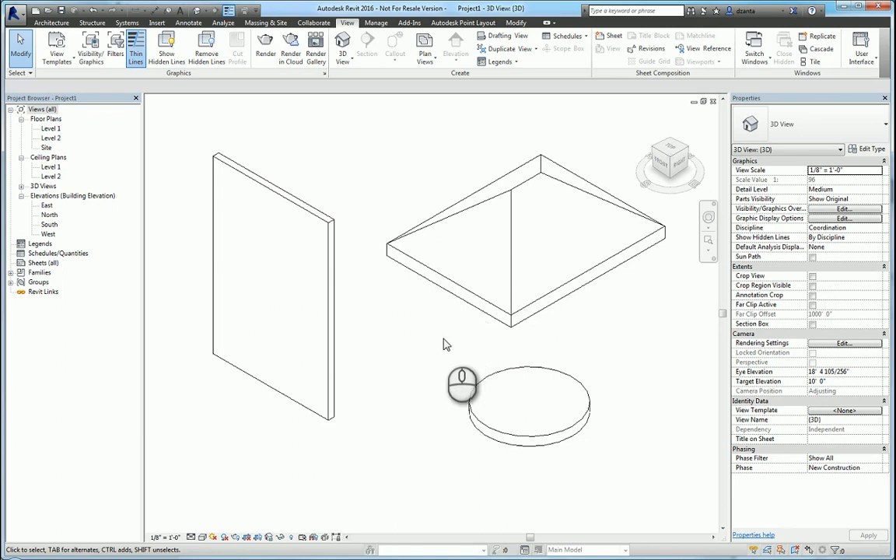
mouse_move(439, 365)
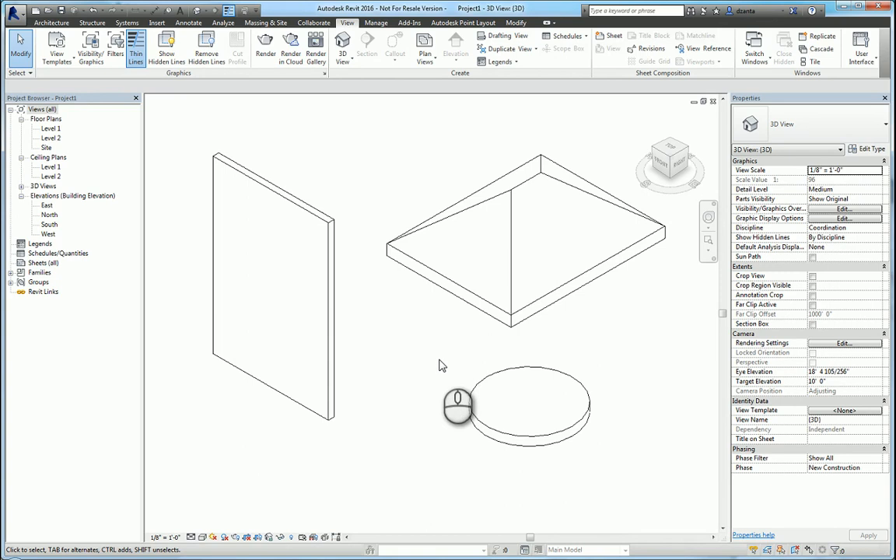
Browse the Architecture tab's Wall and Roof drop-downs to review the wall sweep and gutter tools
click(327, 225)
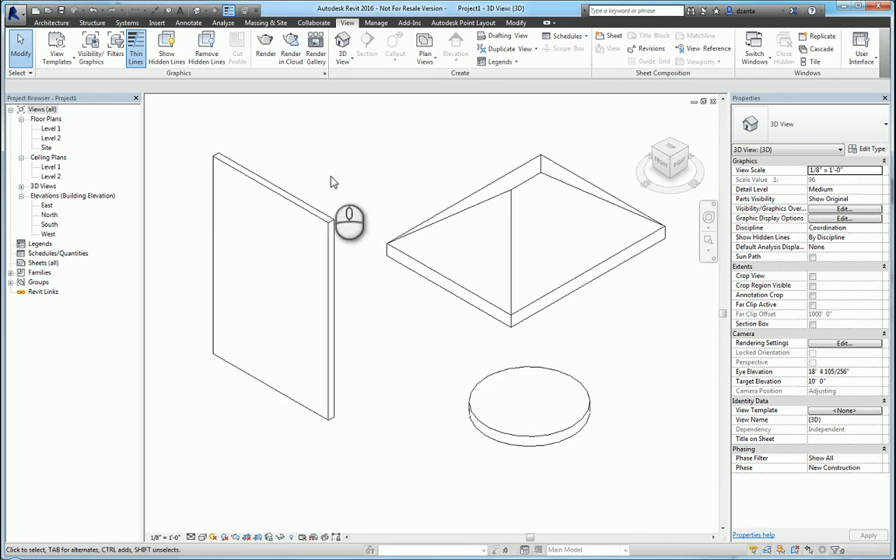
click(51, 22)
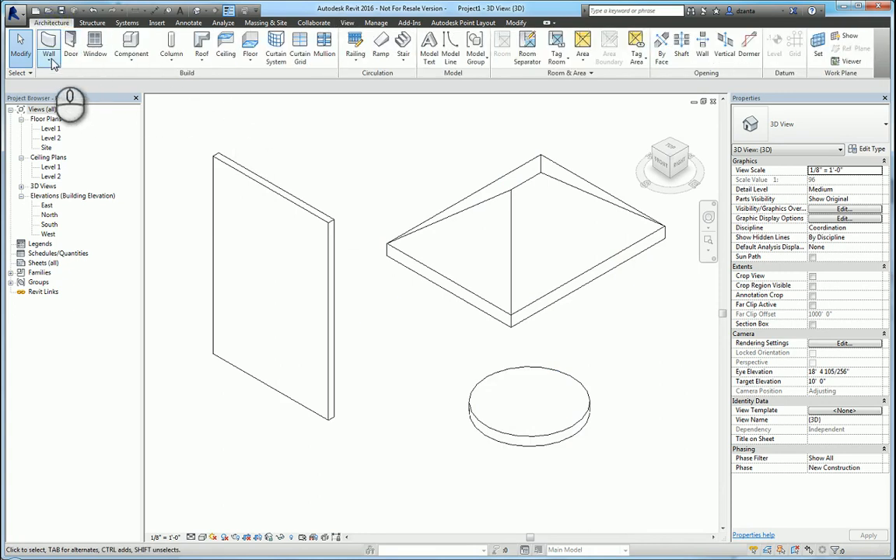
click(49, 52)
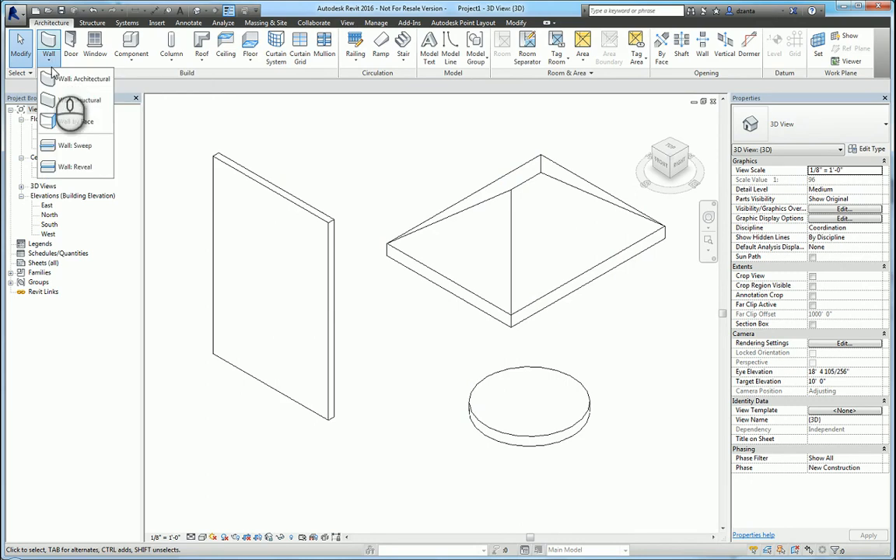
mouse_move(74, 166)
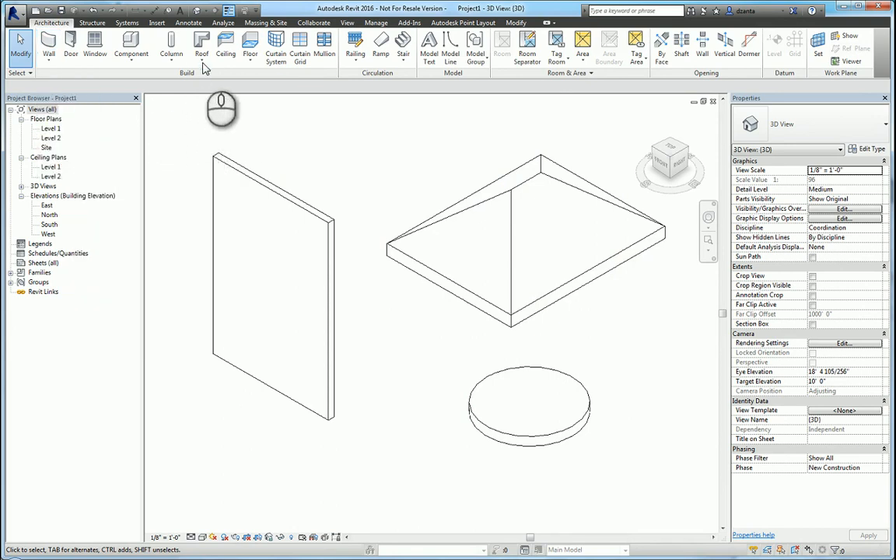
click(202, 44)
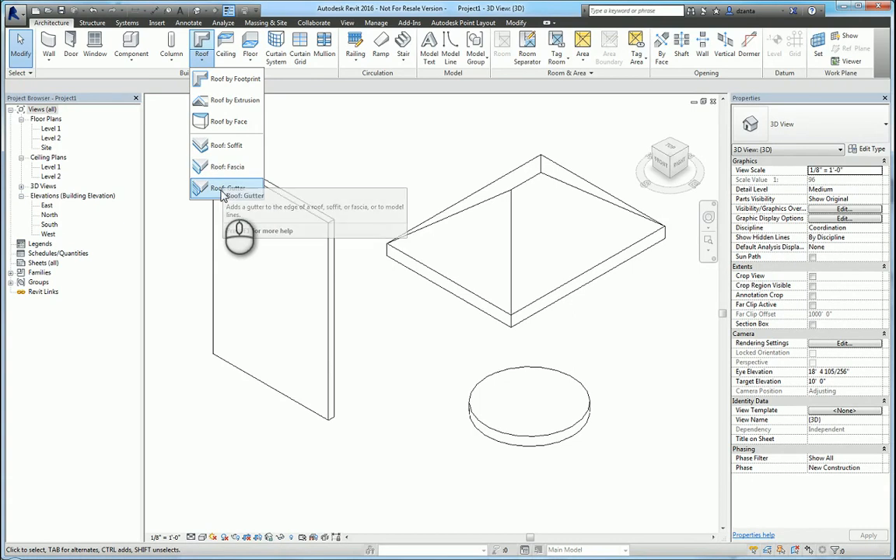
click(249, 44)
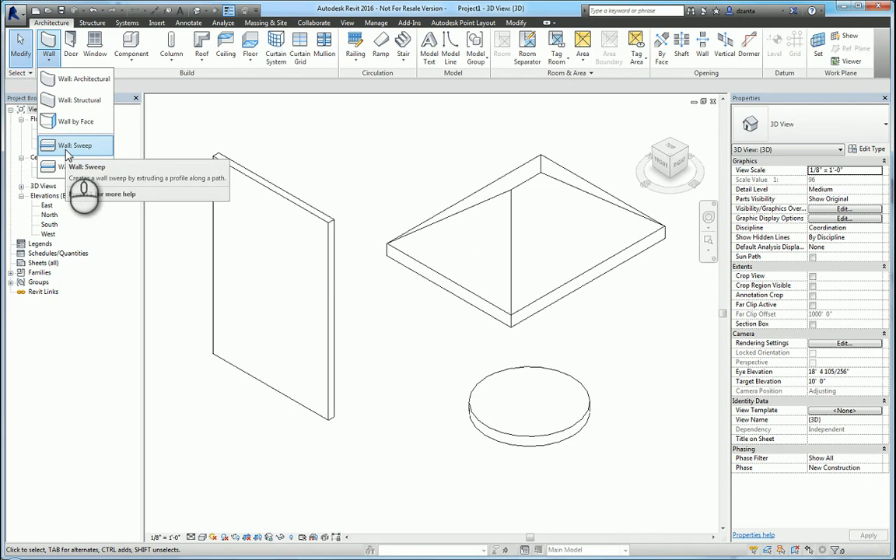
Place a Cornice wall sweep using the Wall Sweep-Brick Soldier Course : 1 Brick profile
click(81, 146)
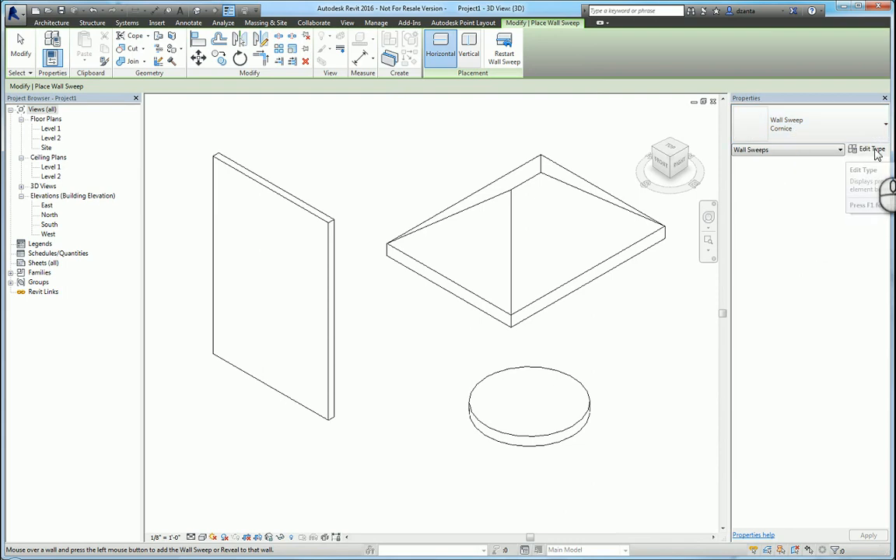
click(870, 148)
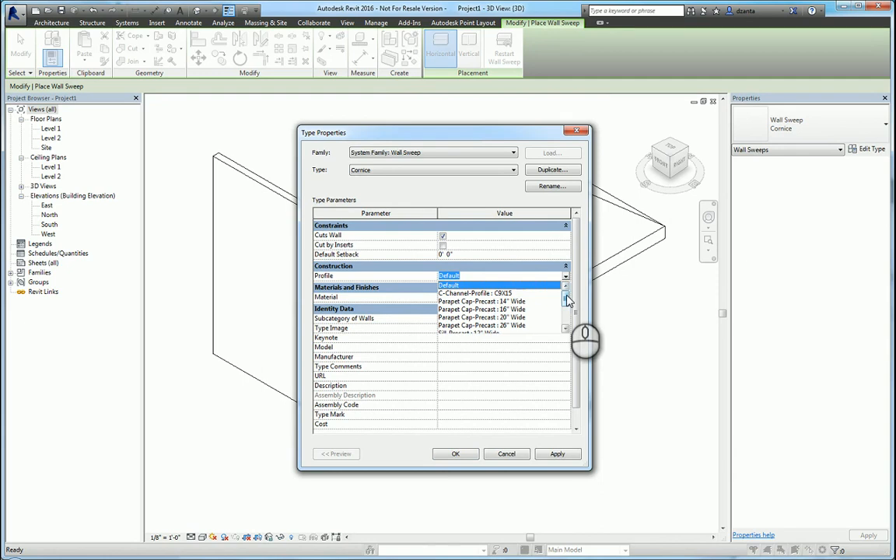
scroll(down, 3)
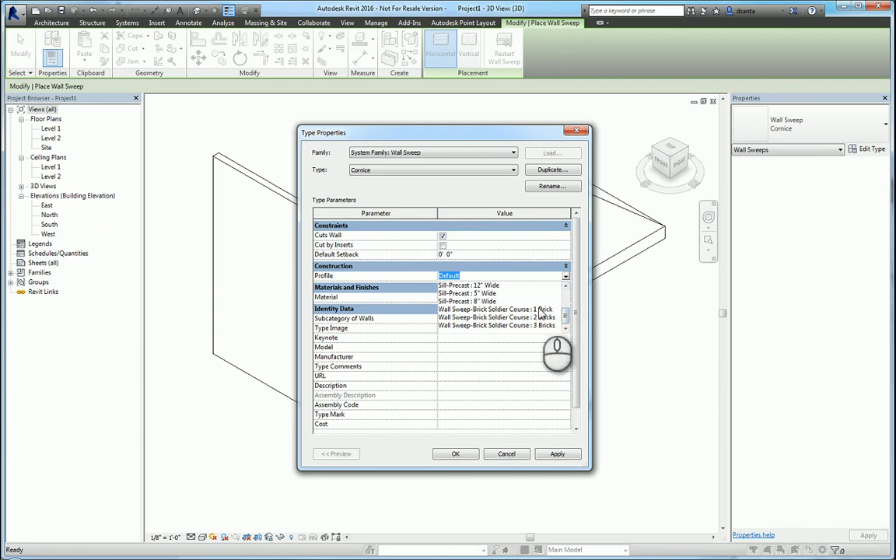
click(502, 308)
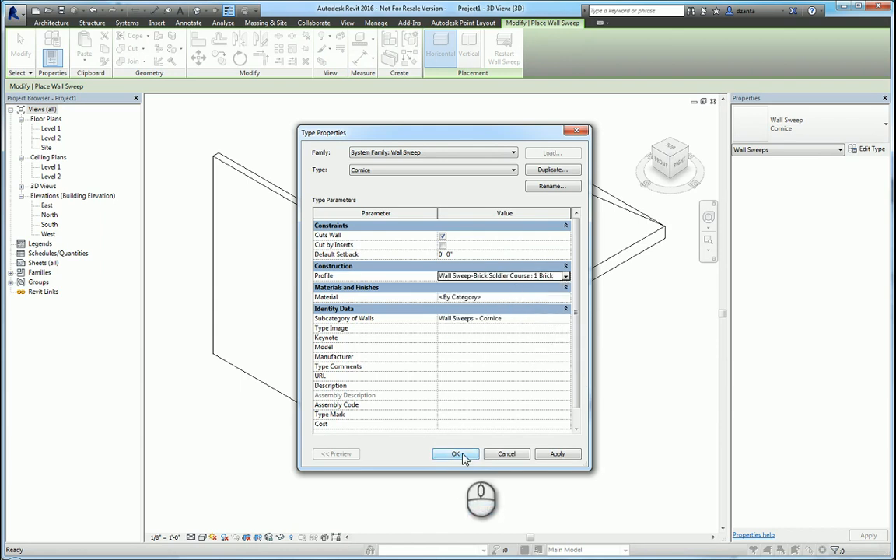
click(455, 453)
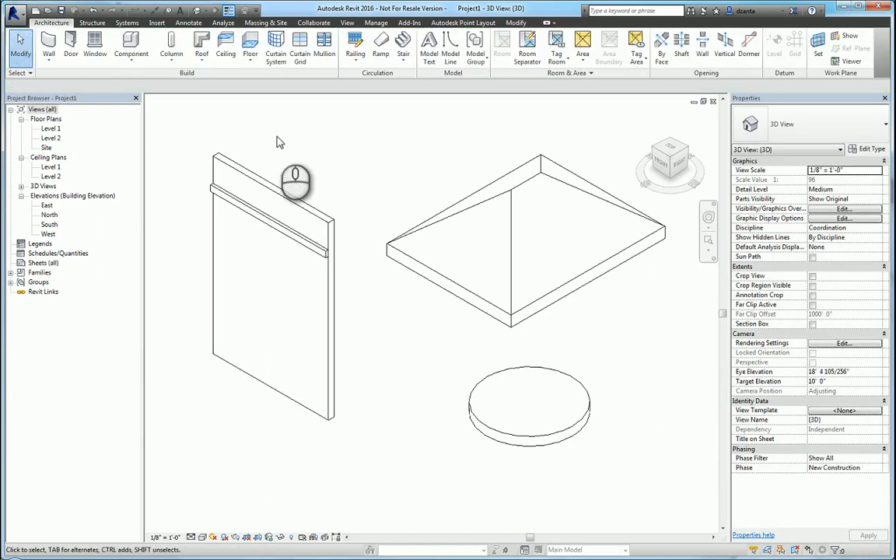
Place a vertical wall sweep on the wall, then bring up the Application menu's New options
click(48, 46)
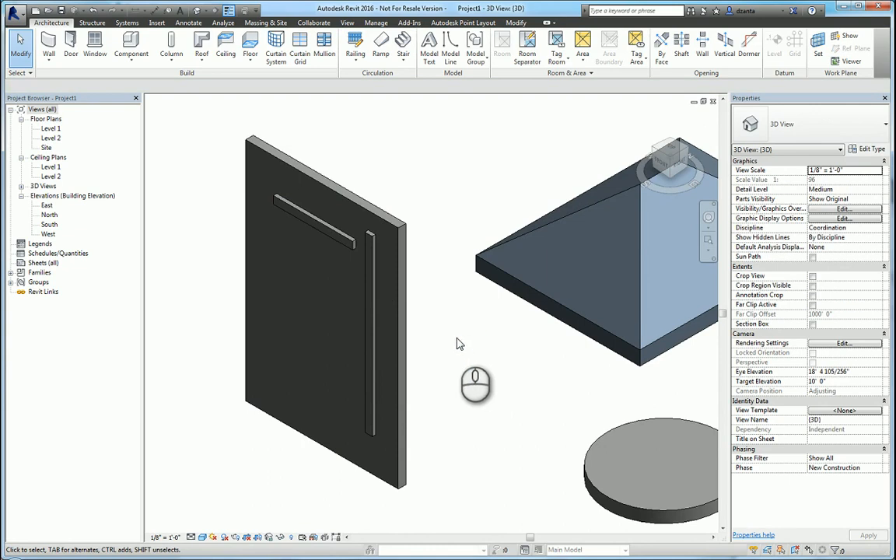
mouse_move(359, 226)
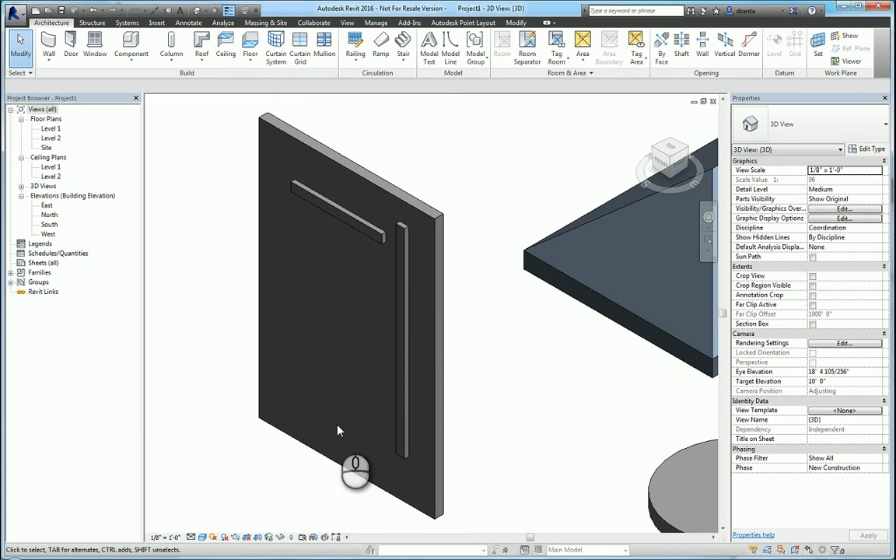
click(234, 537)
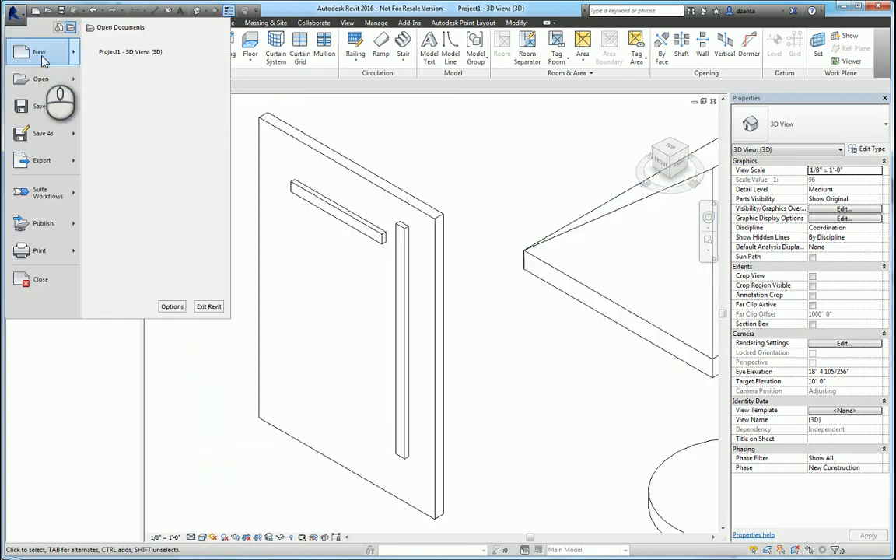
Create a new family from the Profile.rft template
click(39, 51)
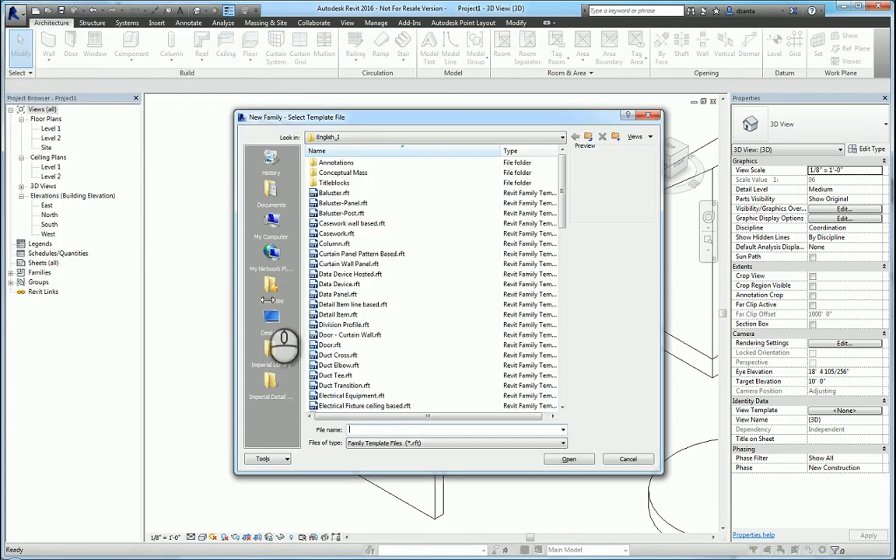
scroll(down, 3)
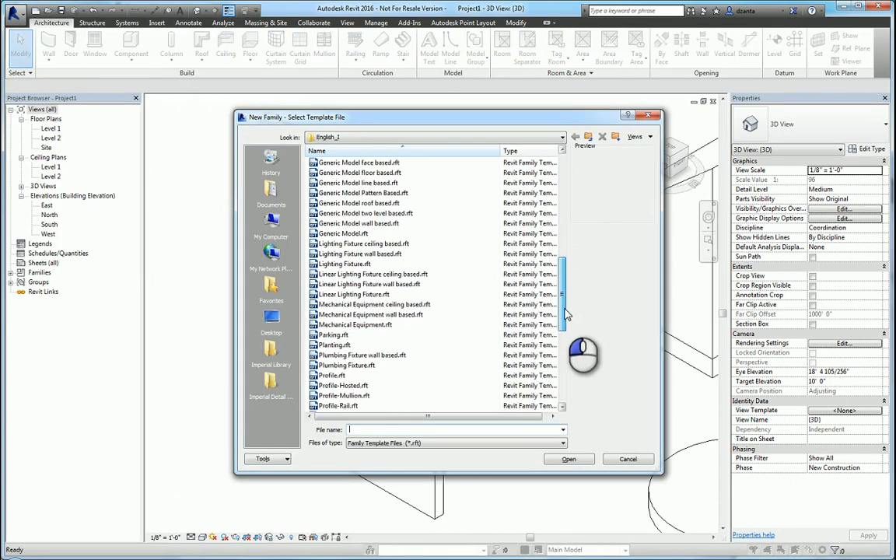
scroll(down, 3)
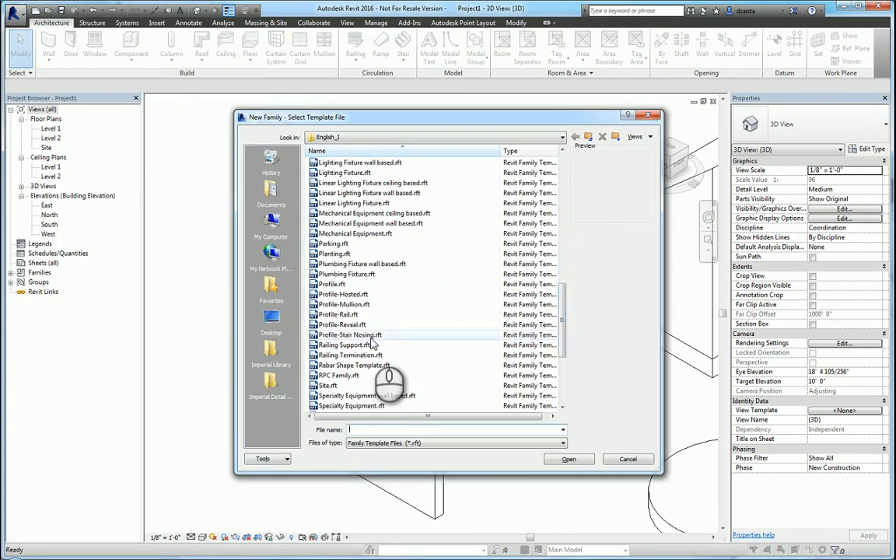
mouse_move(362, 294)
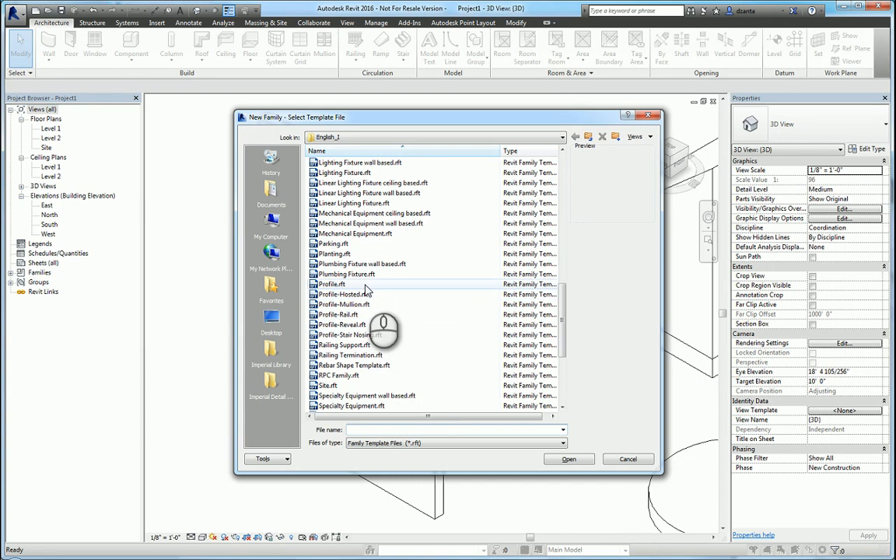
click(331, 284)
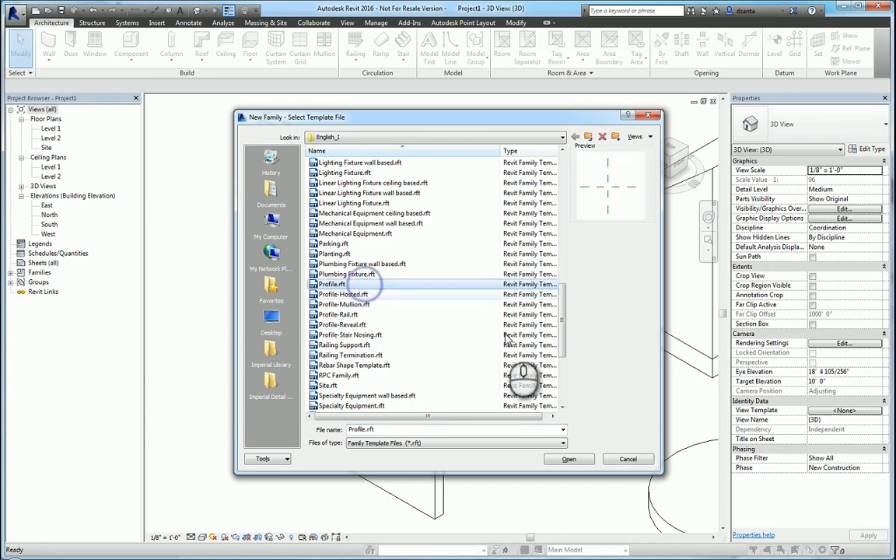
click(568, 458)
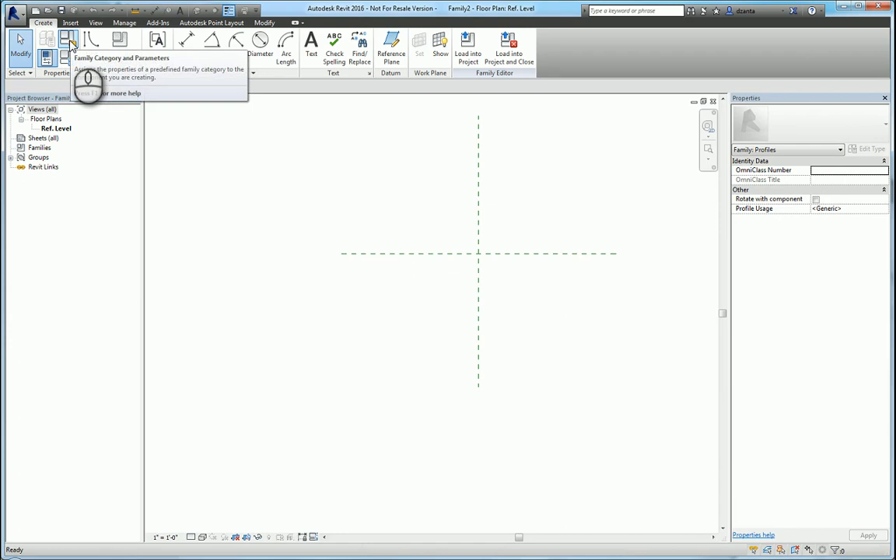
Set the profile family's Profile Usage to Wall Sweep in Family Category and Parameters
click(69, 40)
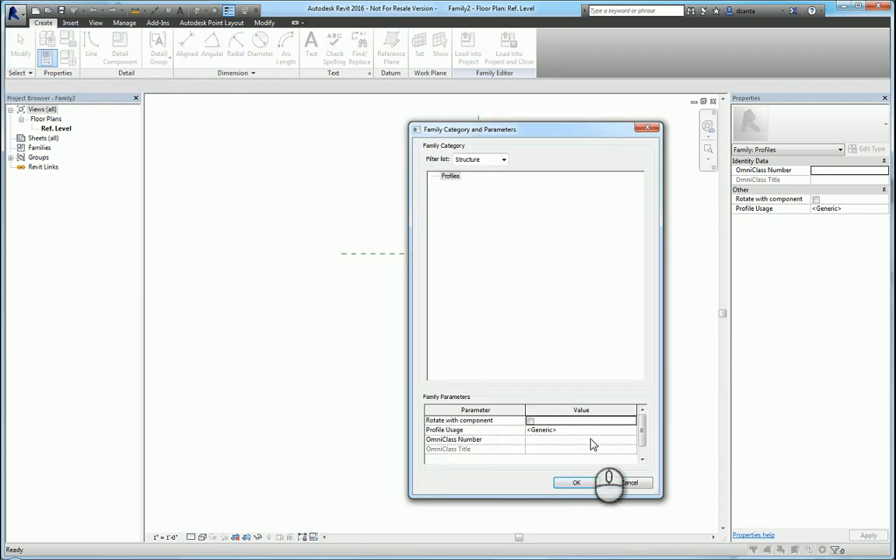
click(631, 429)
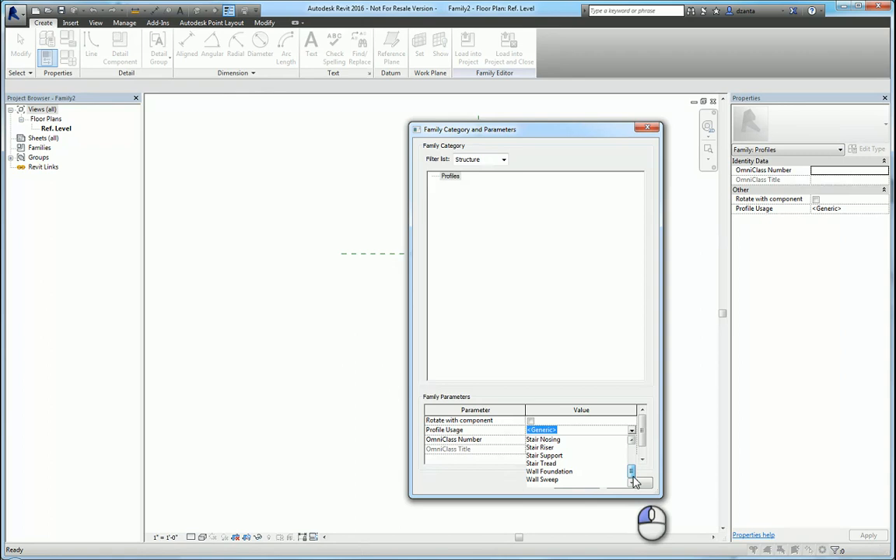
click(542, 479)
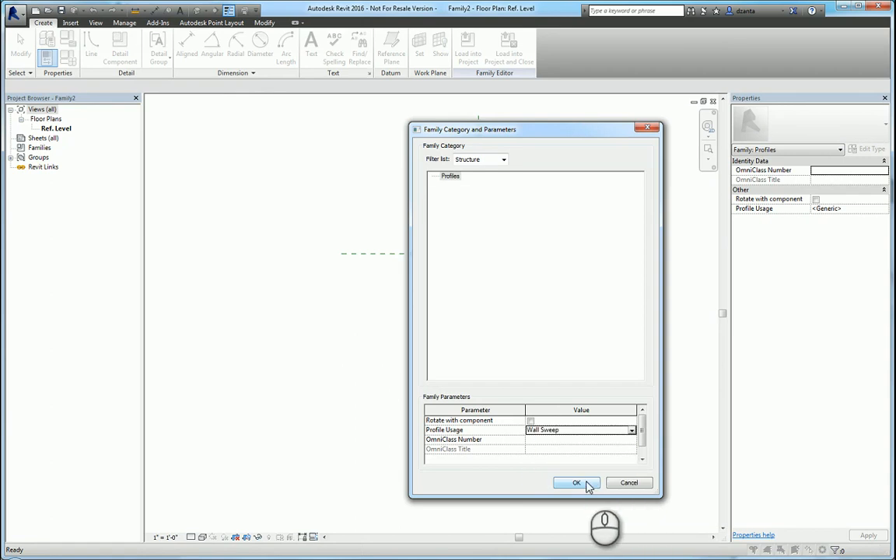
click(576, 483)
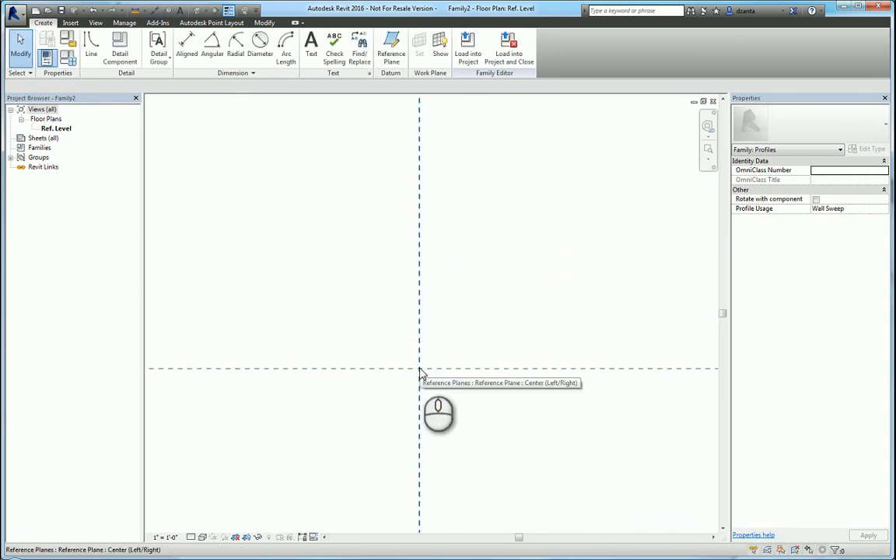
mouse_move(130, 109)
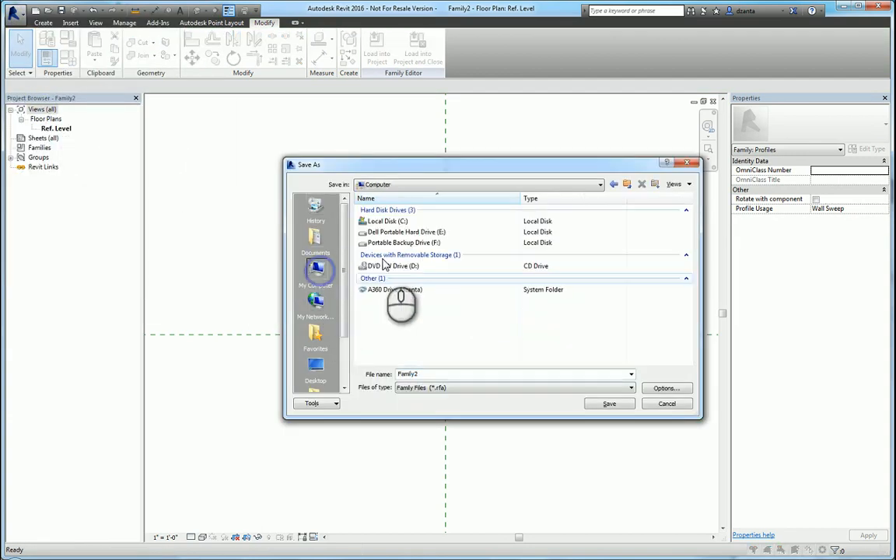
Save the profile family as 'profile 1' and load it into the project
double_click(387, 221)
text(pr)
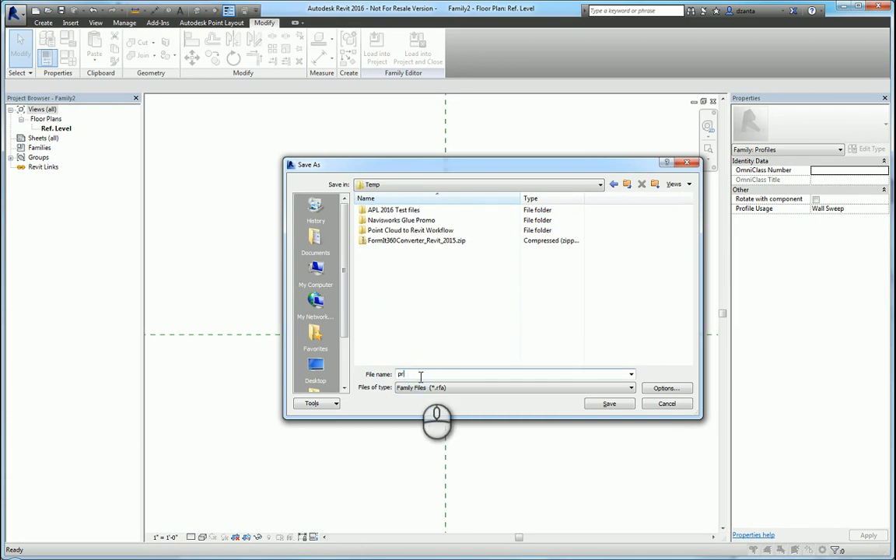
click(609, 404)
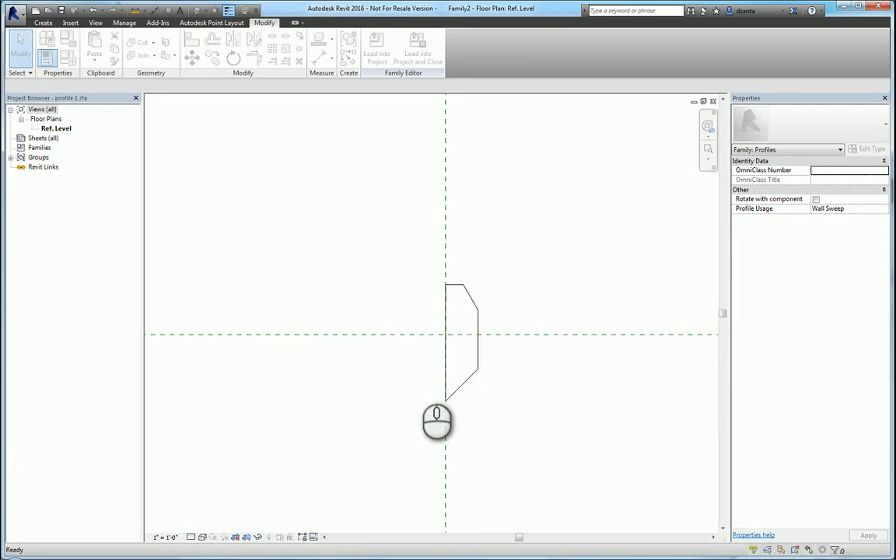
click(417, 48)
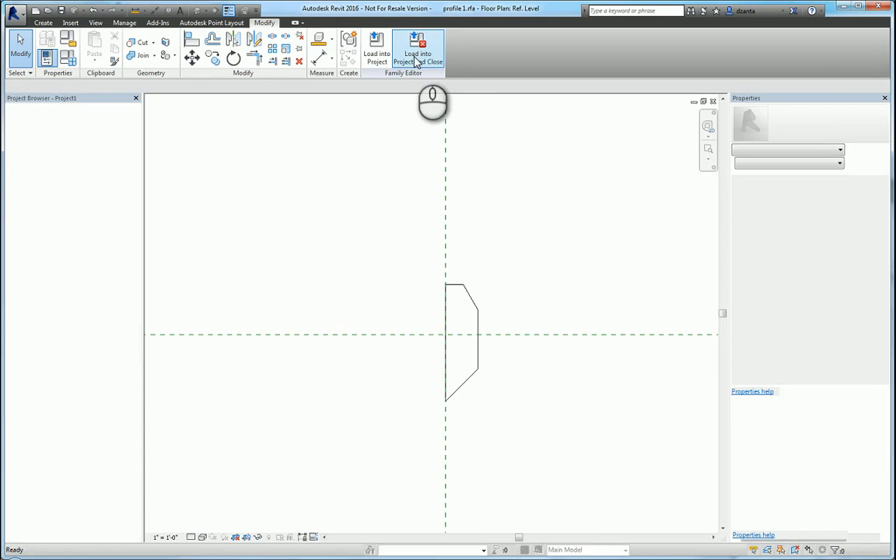
click(417, 49)
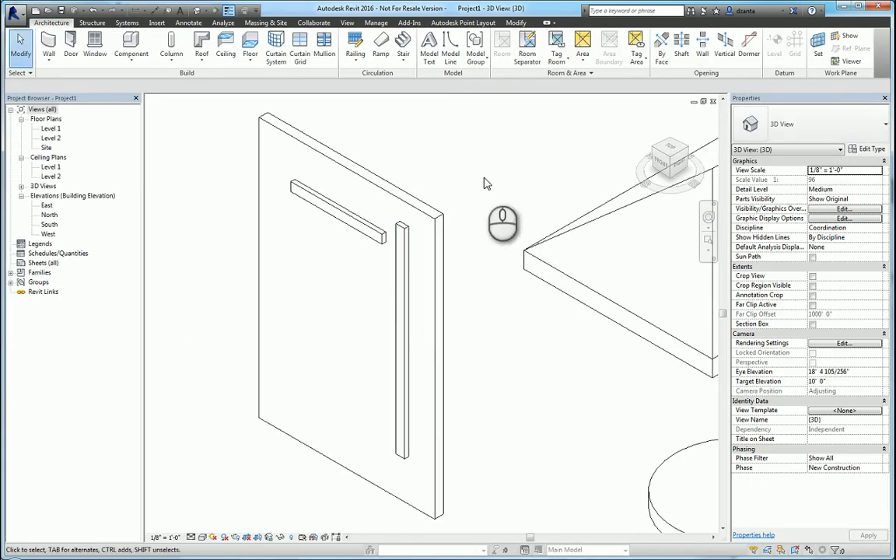
Duplicate the horizontal sweep's type as 'profile 1 test' with profile 1 as its profile
click(335, 206)
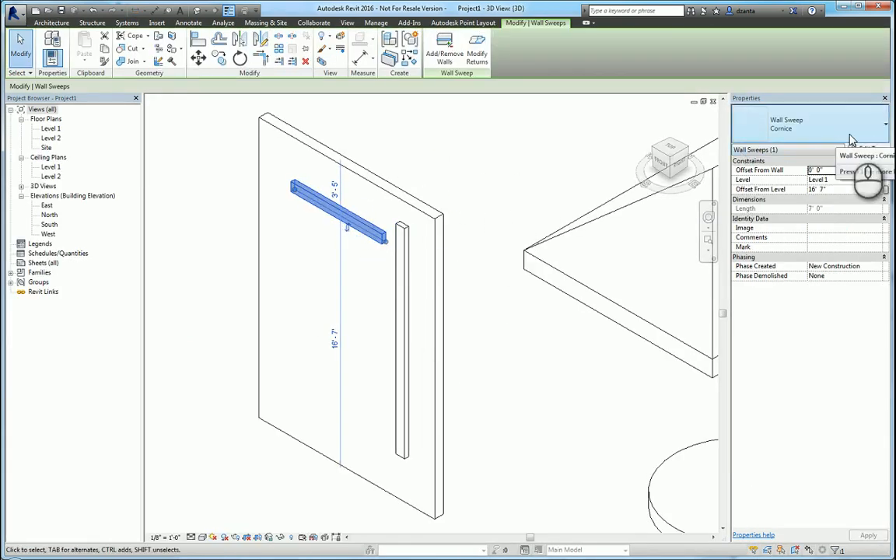
click(870, 149)
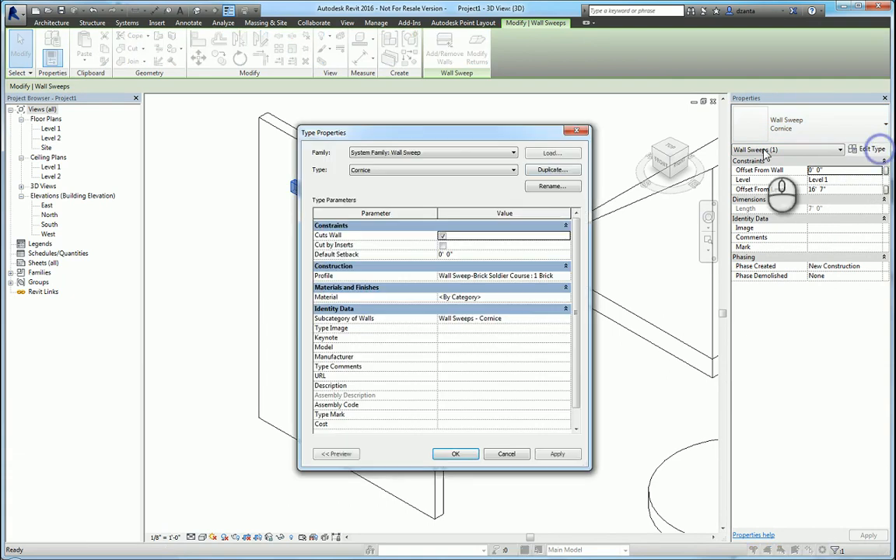
click(552, 186)
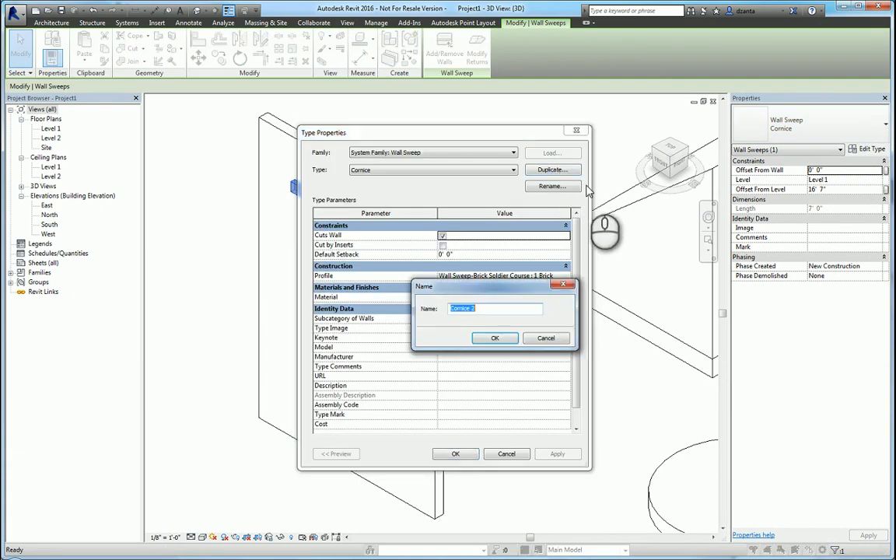
text(profile 1 te)
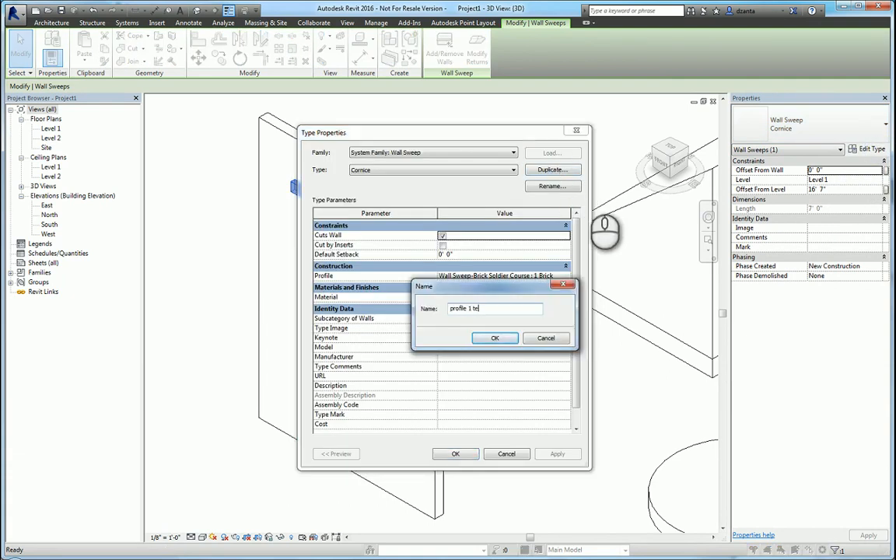
click(494, 338)
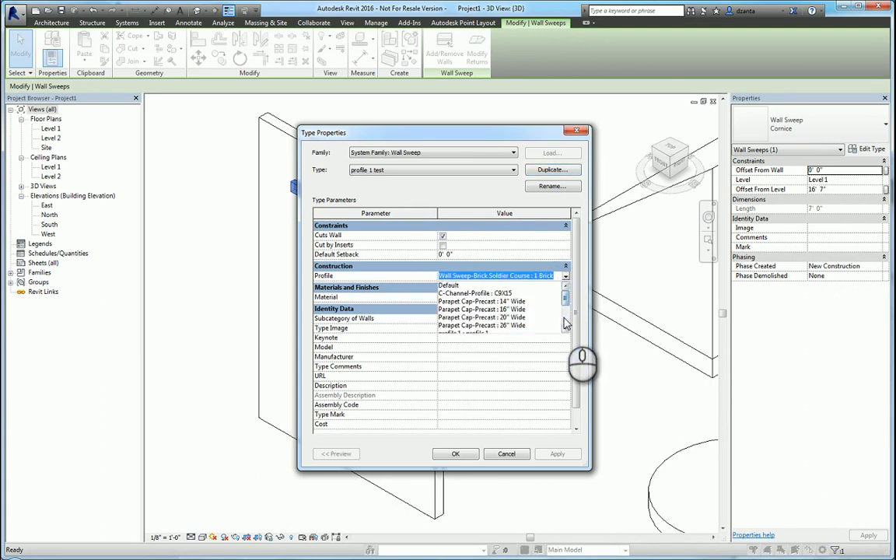
scroll(down, 3)
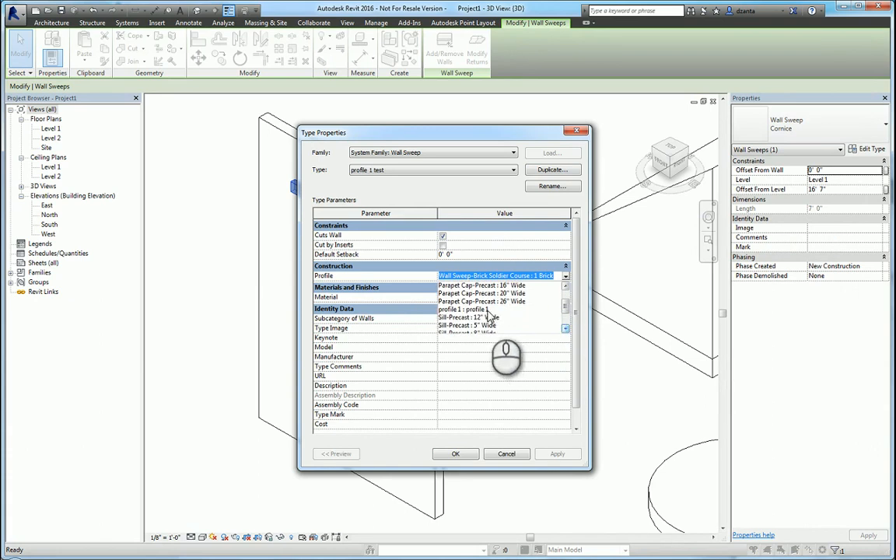
click(454, 453)
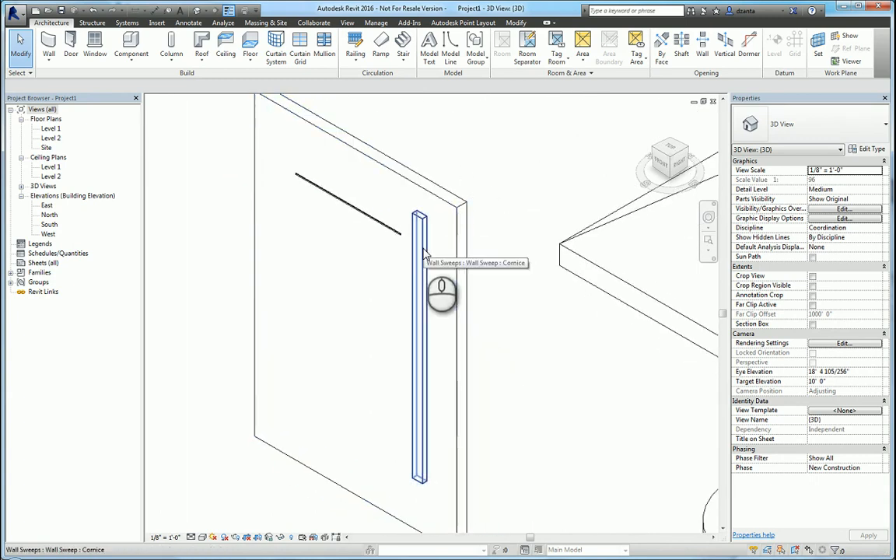
Place a vertical wall reveal using the Reveal-Brick Course : 1 Brick profile
click(49, 46)
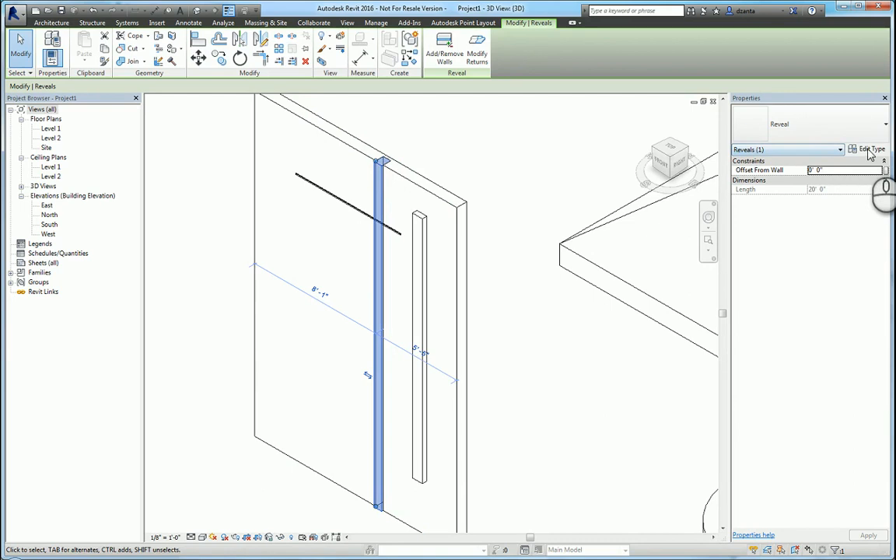
click(870, 148)
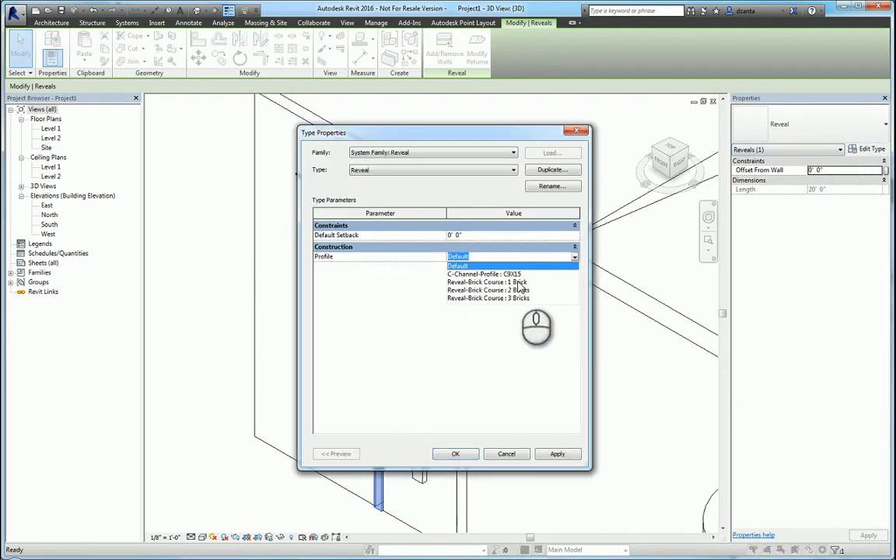
click(486, 281)
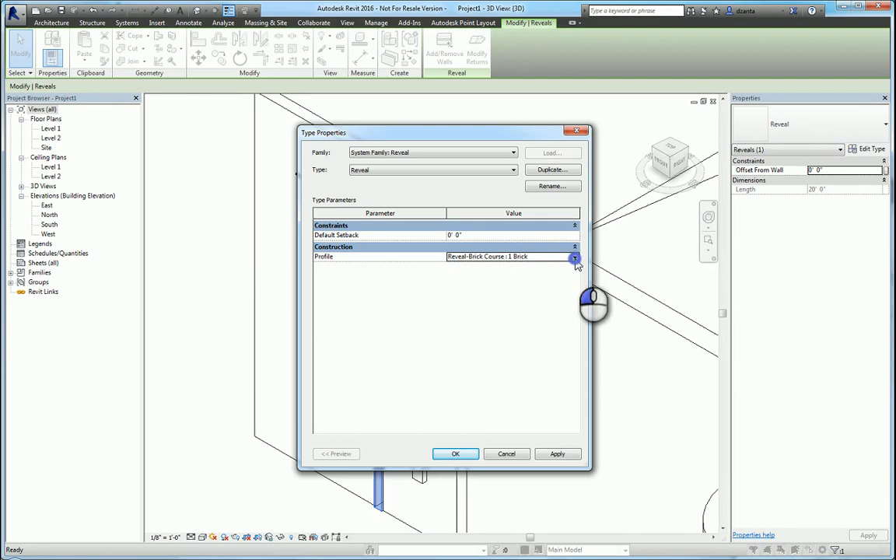
click(456, 453)
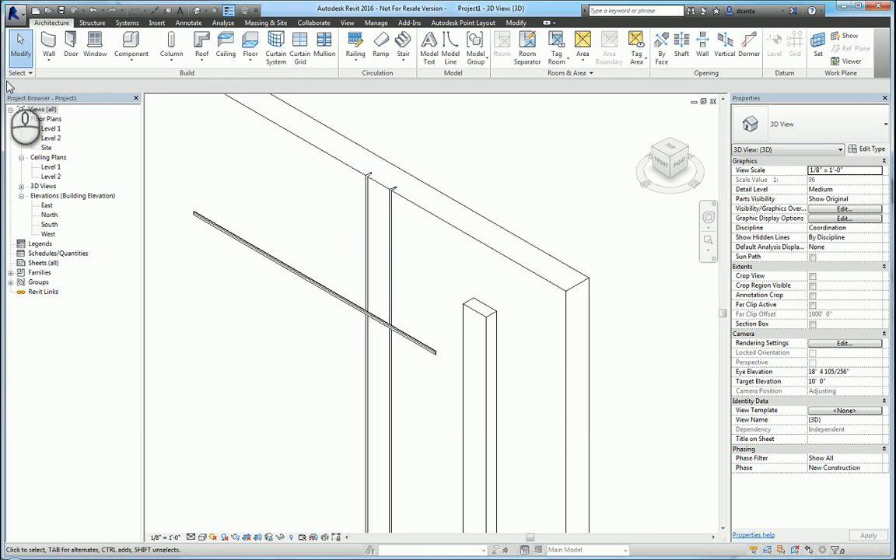
Create a new family from the Profile-Reveal.rft template
click(14, 14)
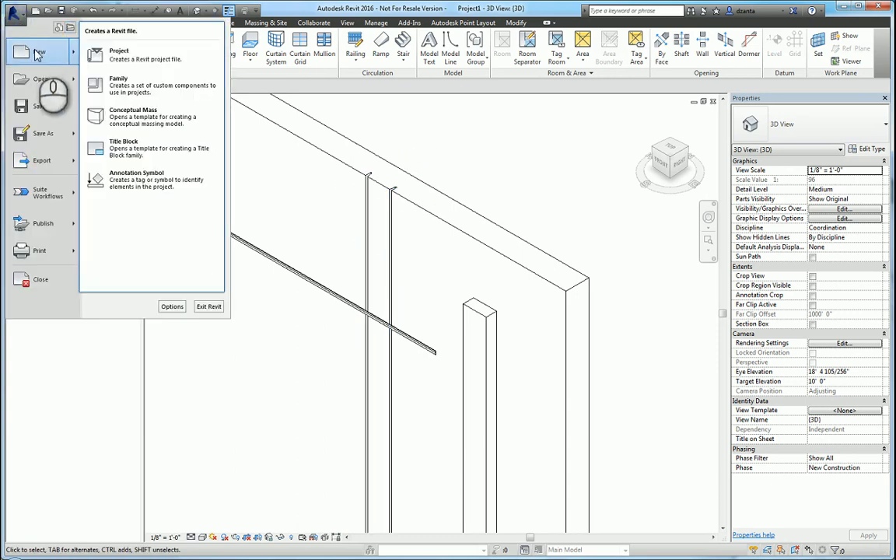
click(118, 84)
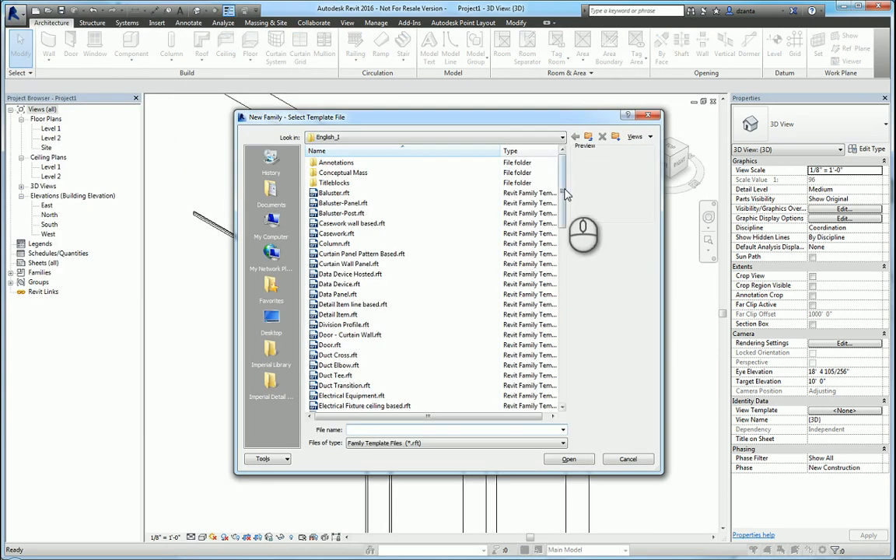
scroll(down, 3)
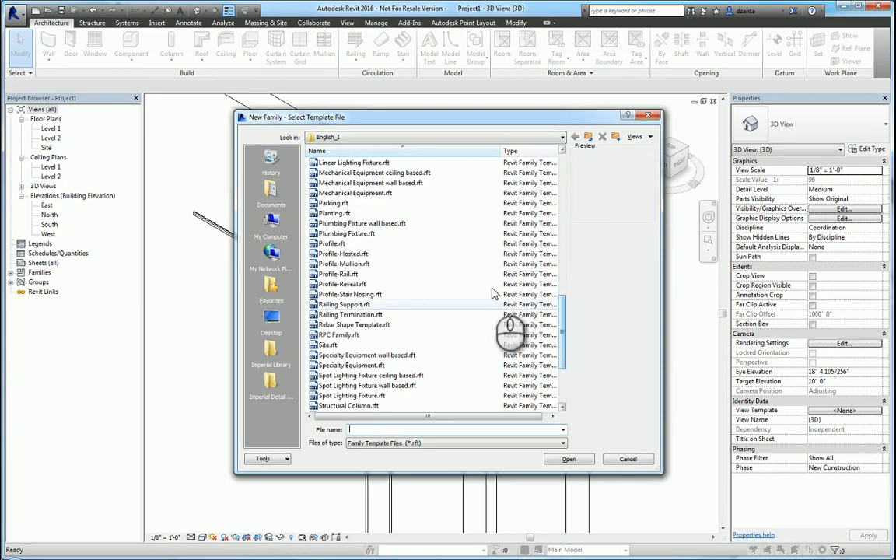
click(341, 284)
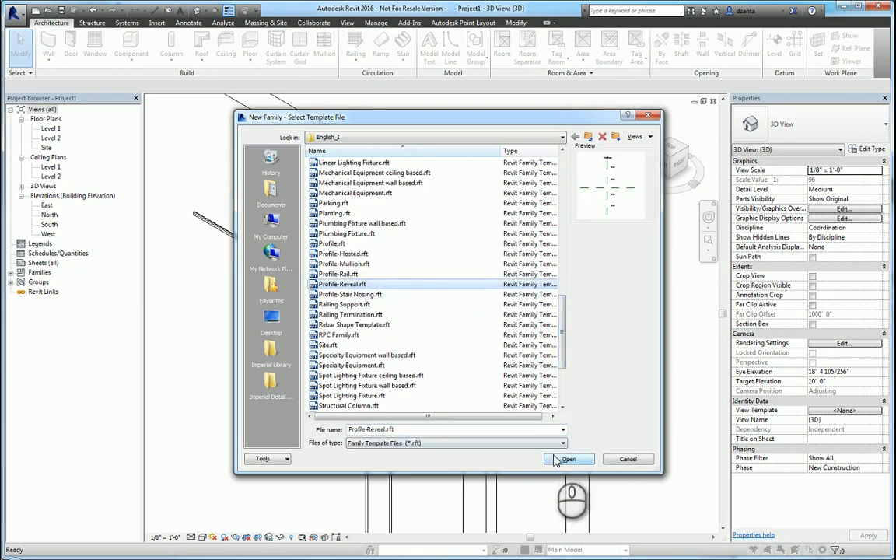
click(568, 459)
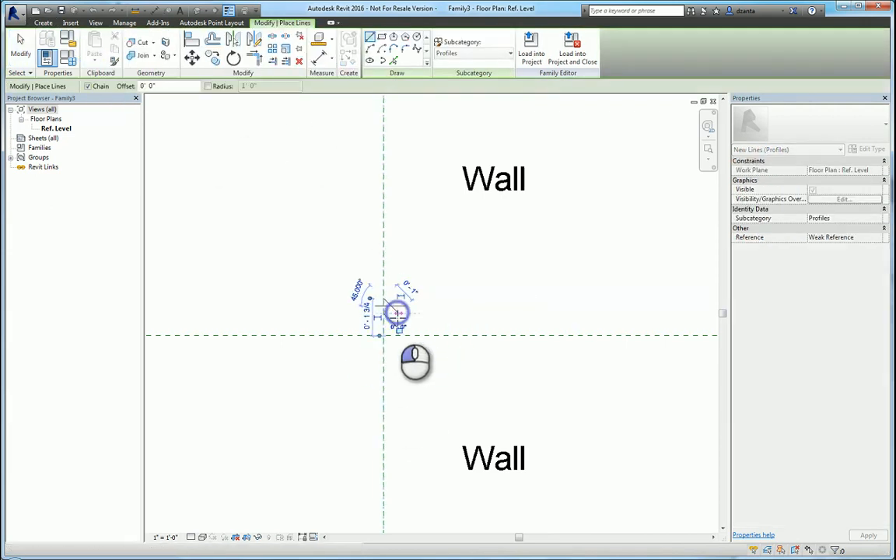
Sketch the zigzag reveal profile and save the family as 'profile 2'
click(399, 313)
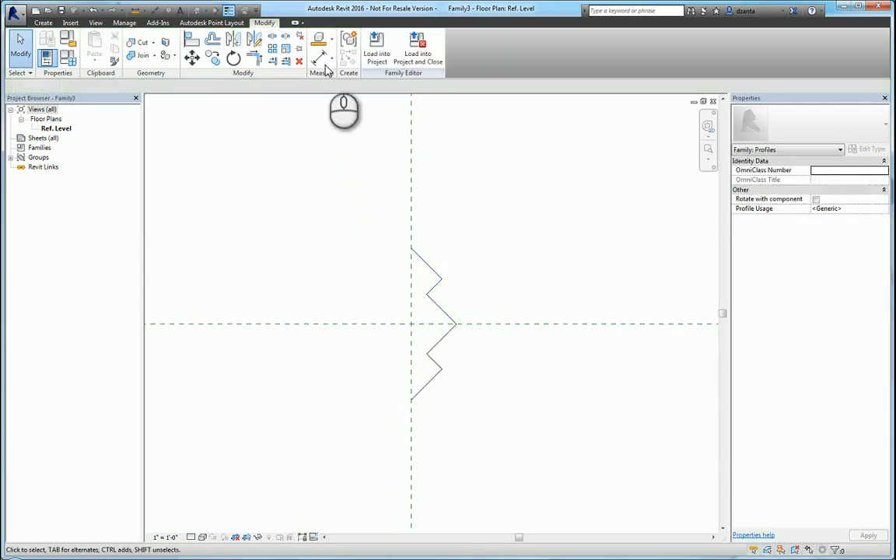
click(43, 22)
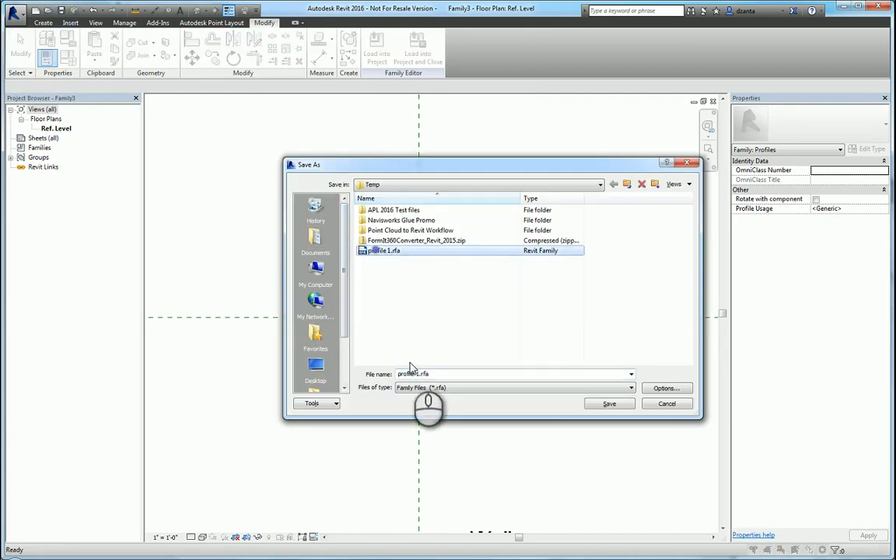
text(profile 2)
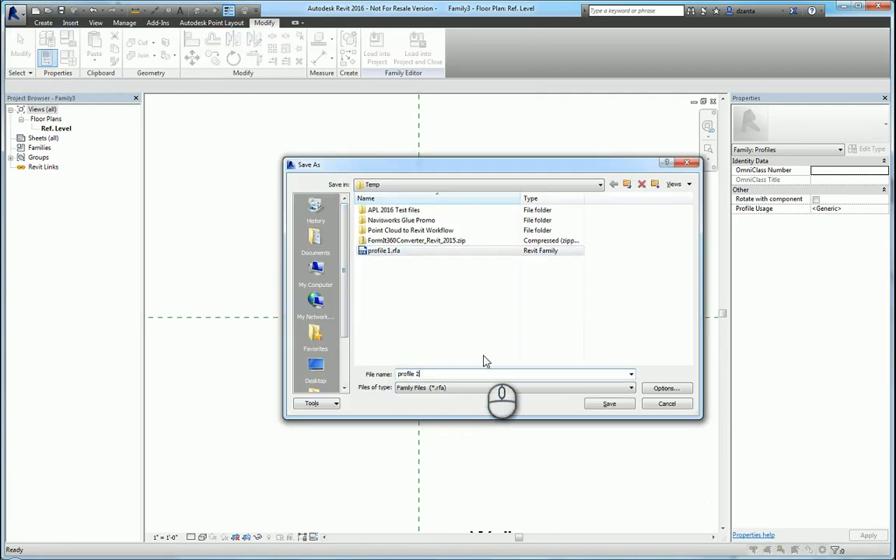
click(609, 403)
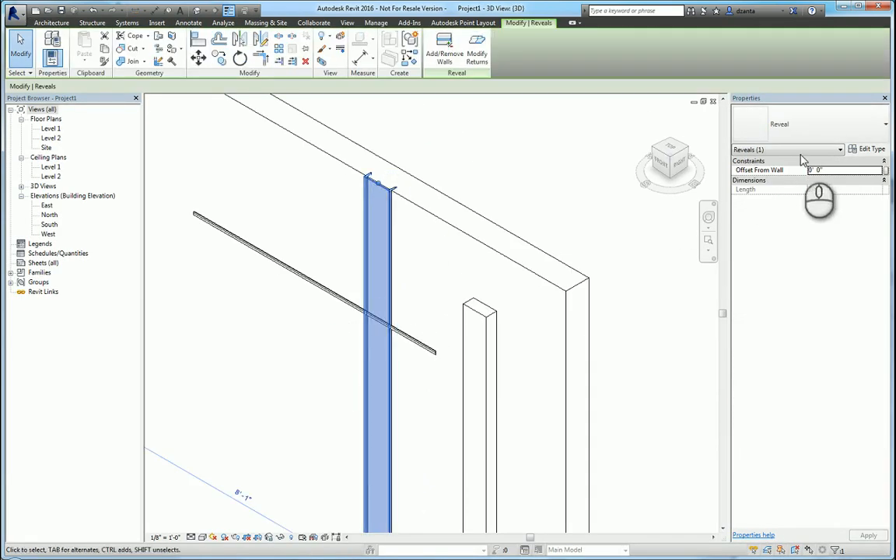
click(869, 148)
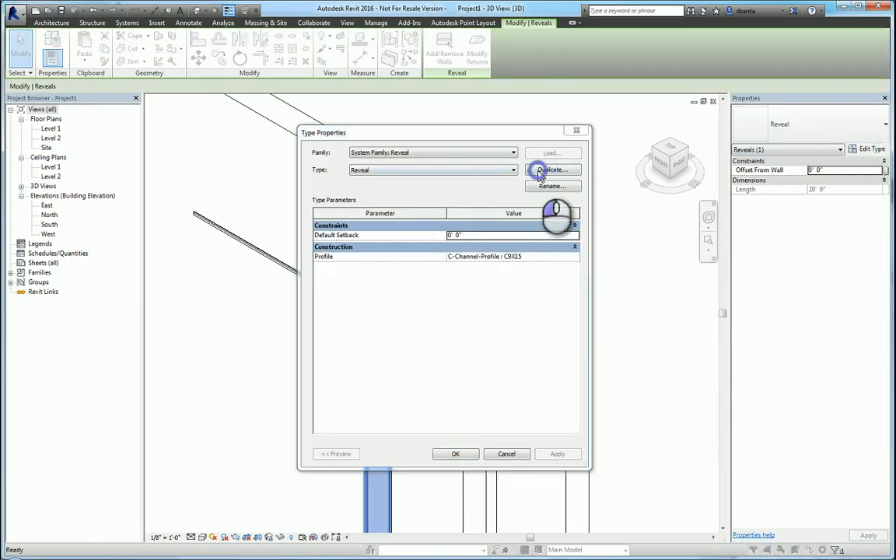
click(552, 169)
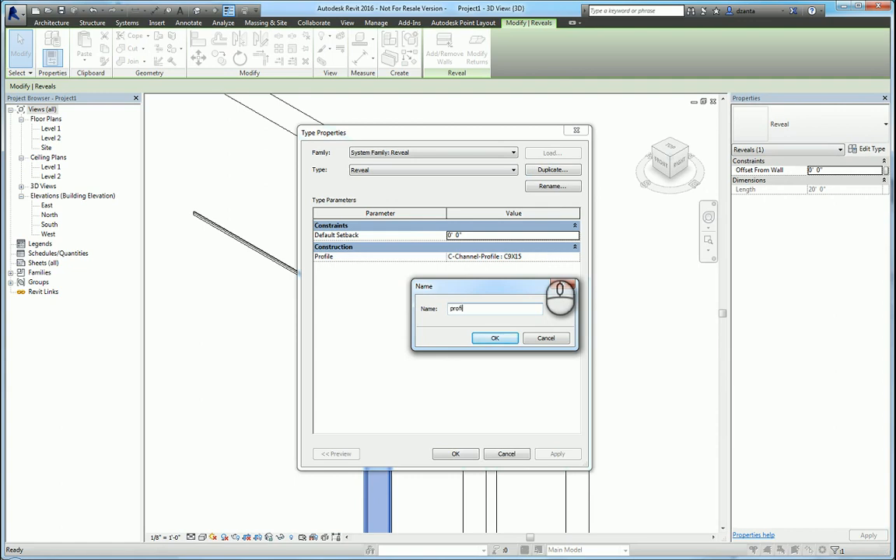
click(494, 337)
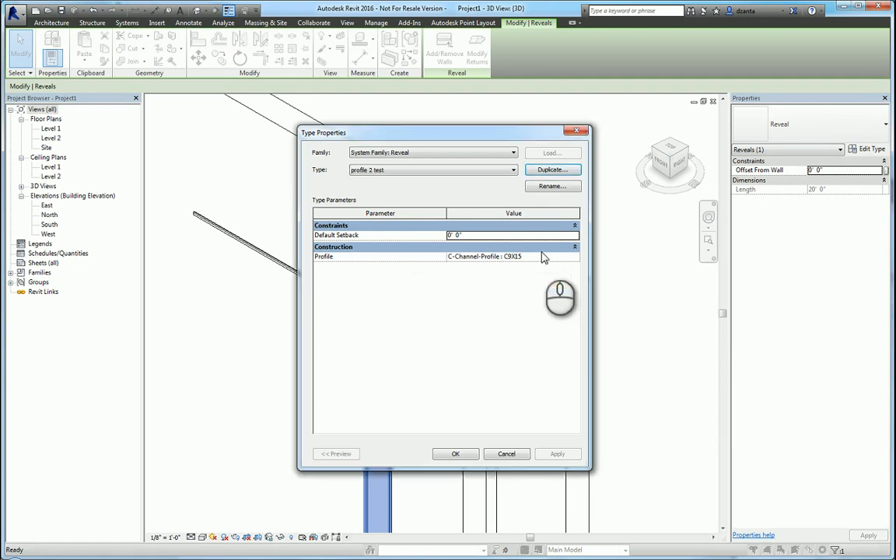
click(574, 256)
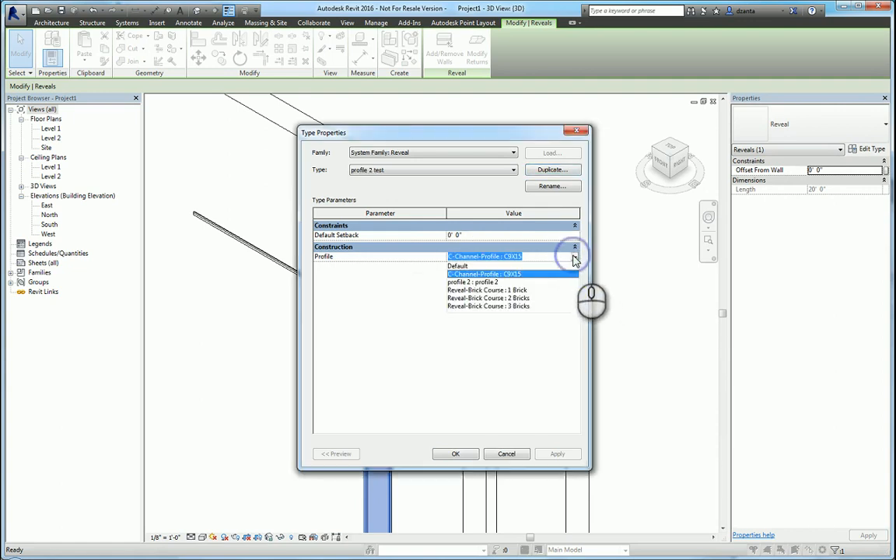
click(472, 282)
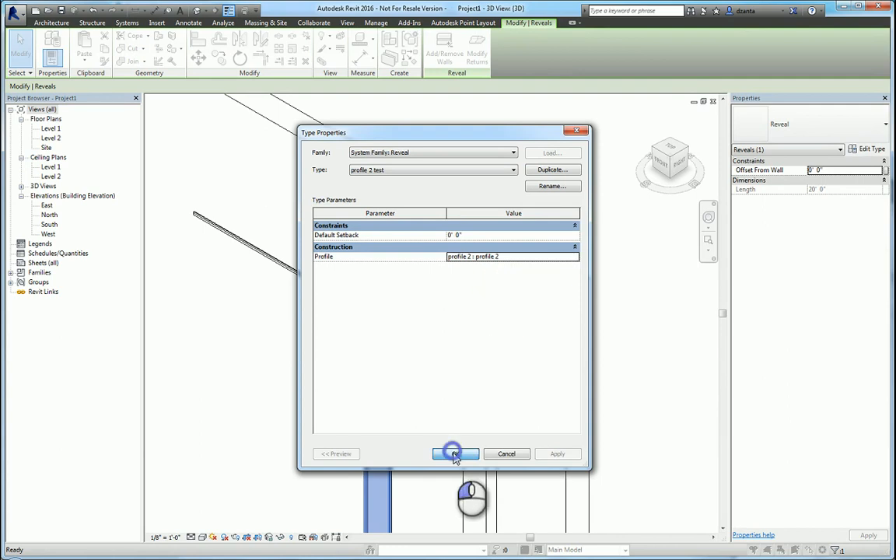
click(455, 453)
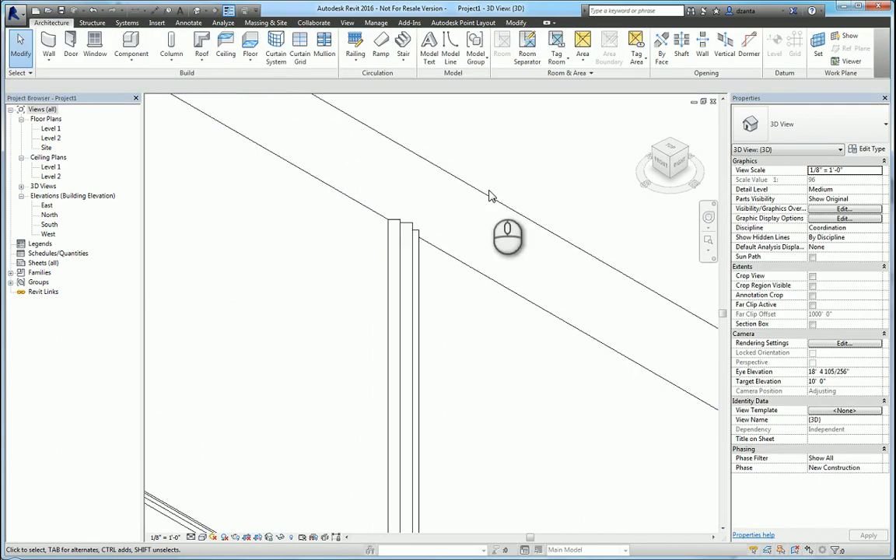
mouse_move(586, 195)
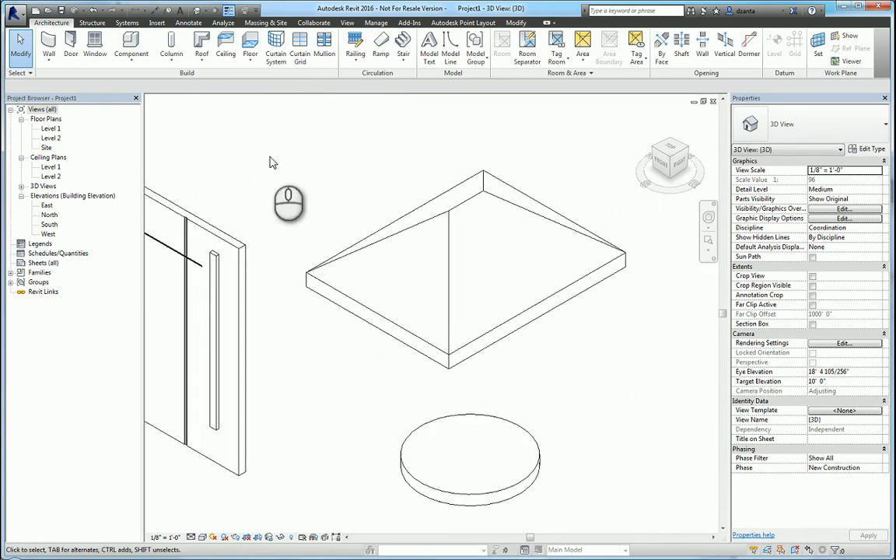
Add a roof gutter after checking its type profile, along two adjoining lower roof edges
click(201, 44)
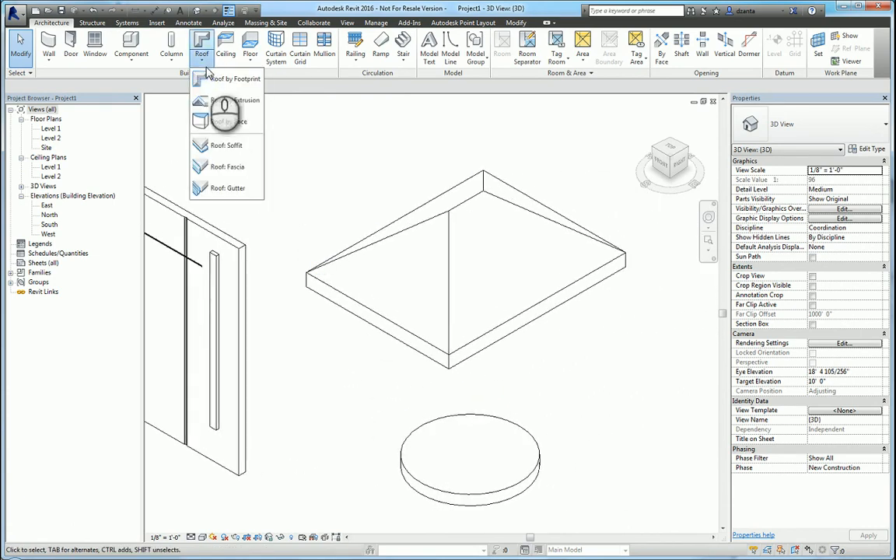
mouse_move(228, 146)
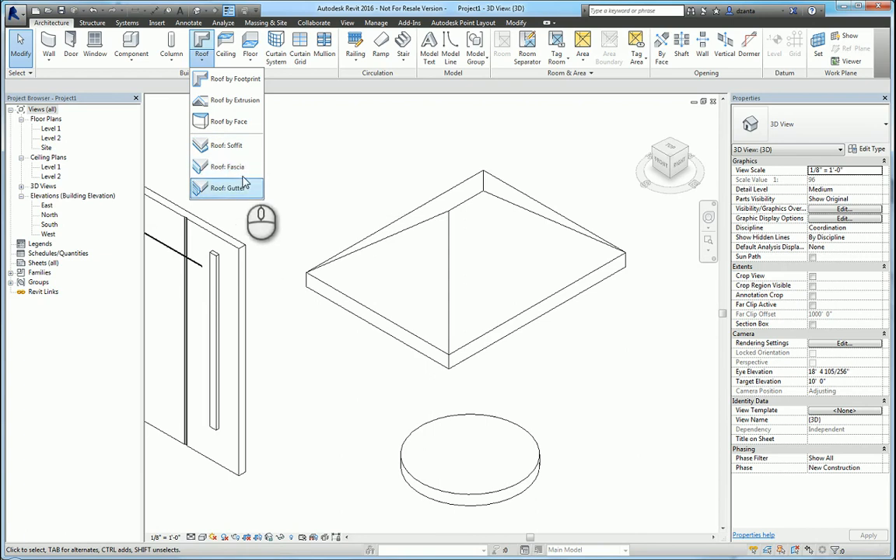
mouse_move(227, 188)
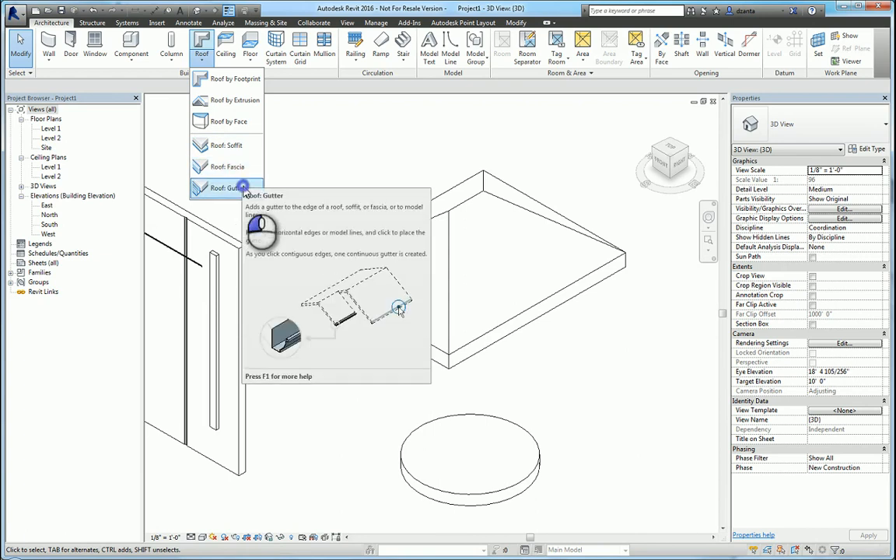
click(226, 187)
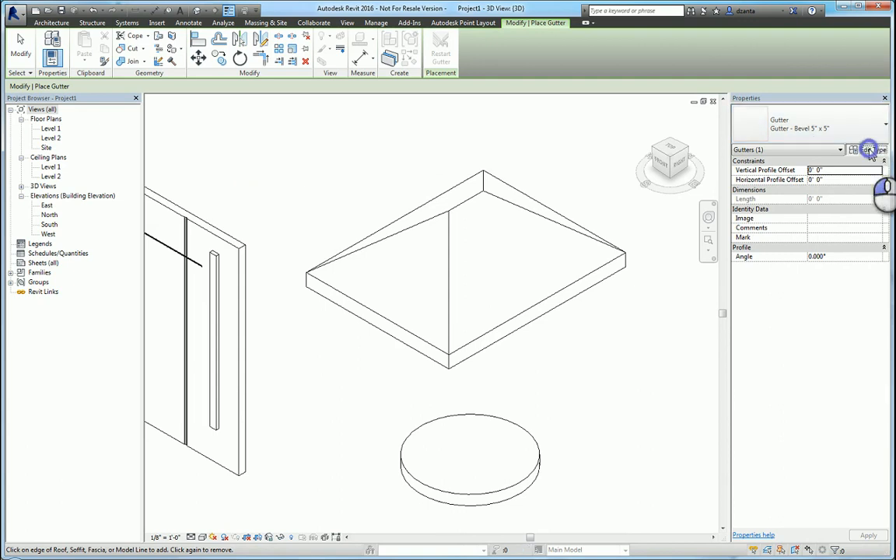
click(868, 149)
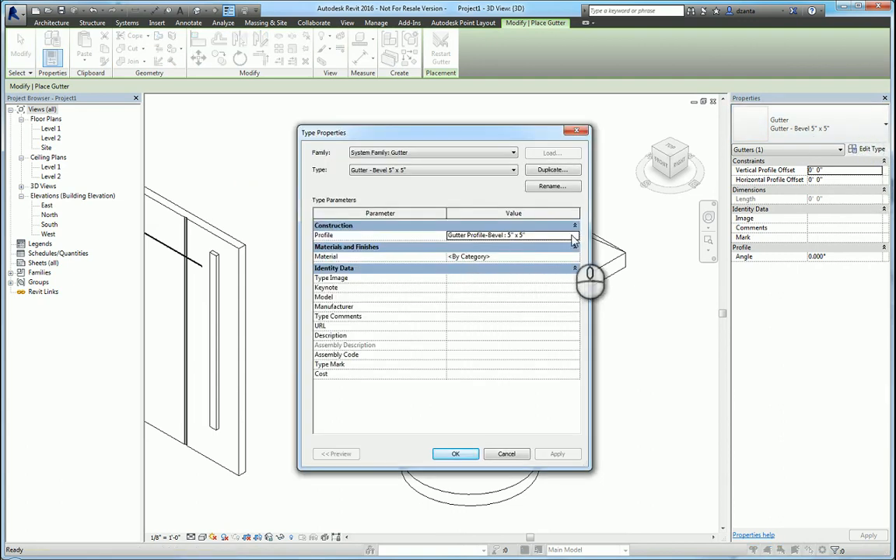
click(573, 235)
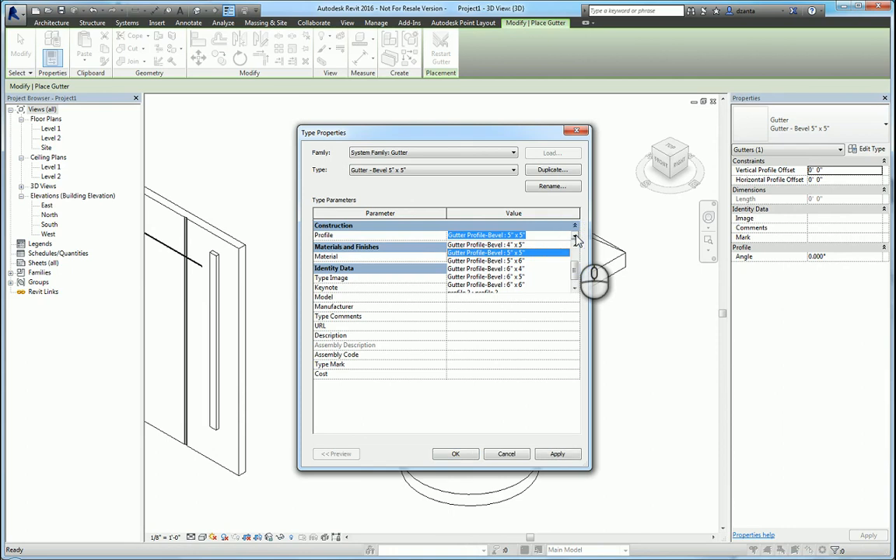
click(455, 453)
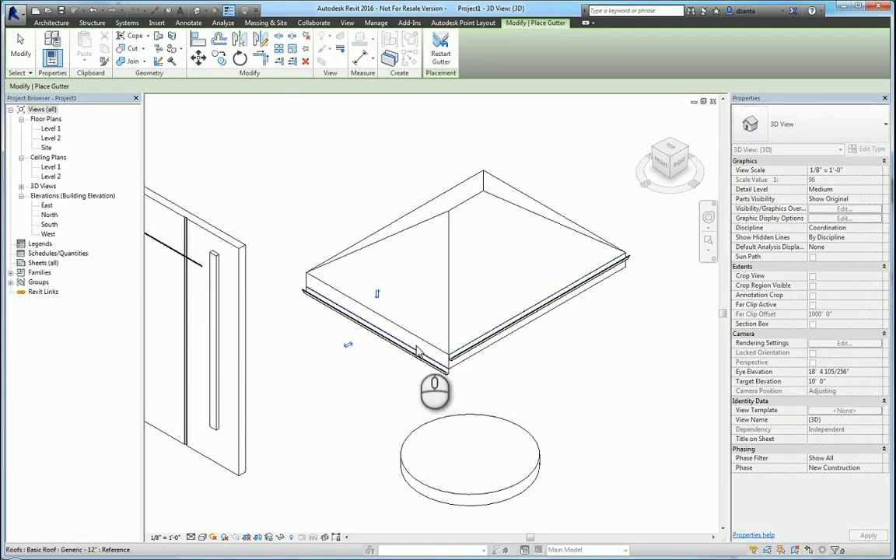
click(418, 349)
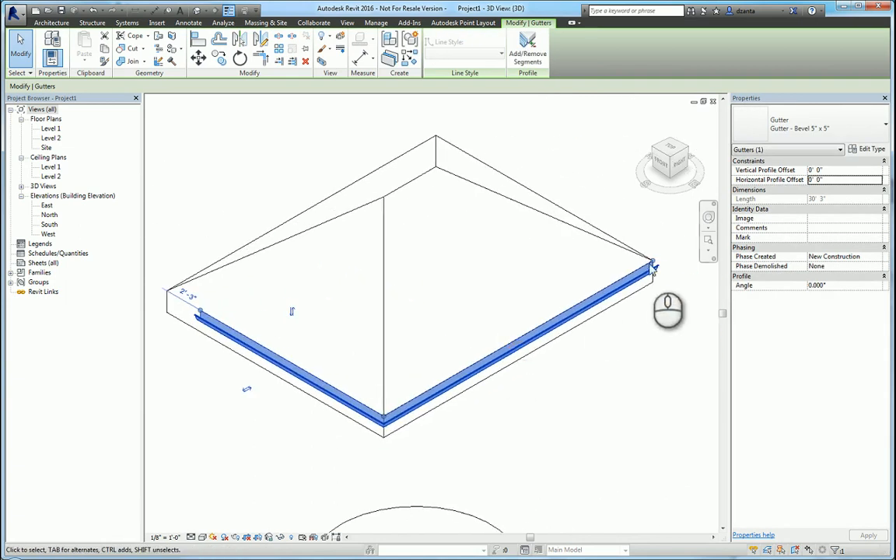
drag(651, 269, 579, 303)
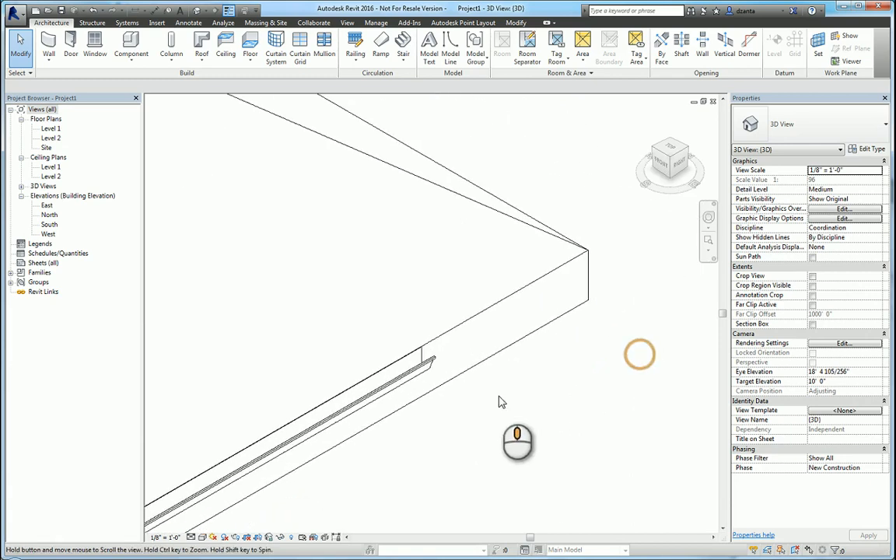
Duplicate the gutter type as 'profile 2 test for gutter' using profile 2 as its profile
click(311, 389)
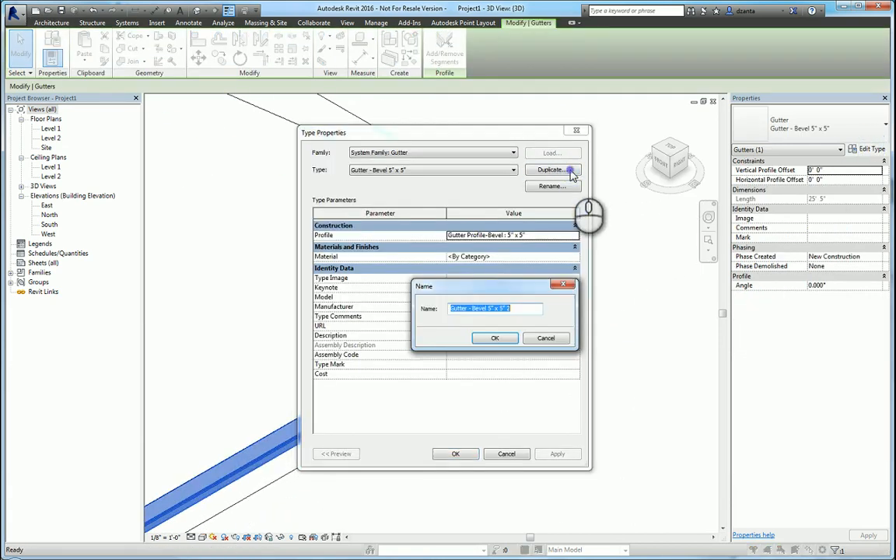
text(profile 2 test for gutter)
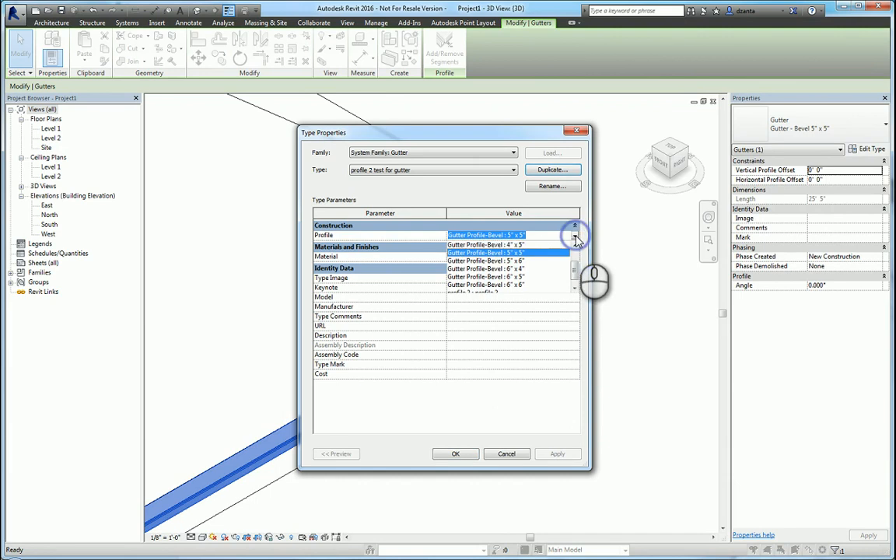
scroll(down, 3)
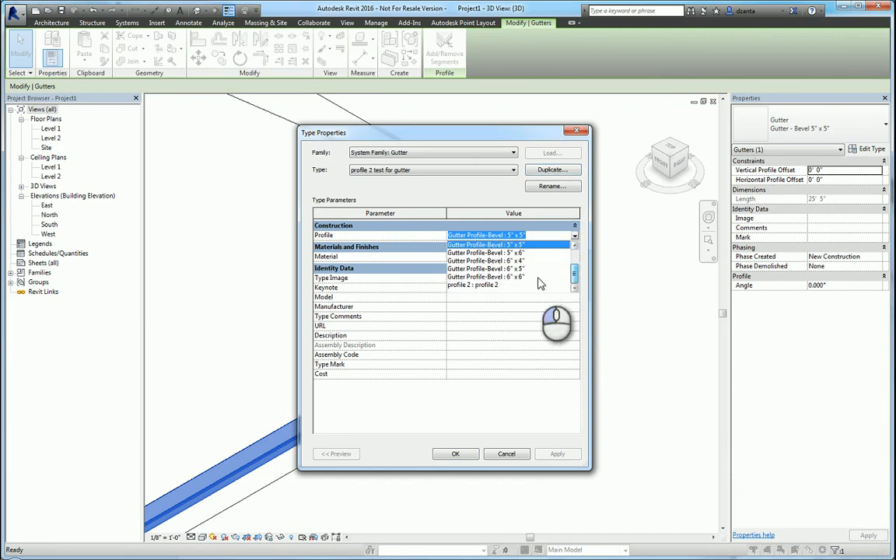
click(455, 453)
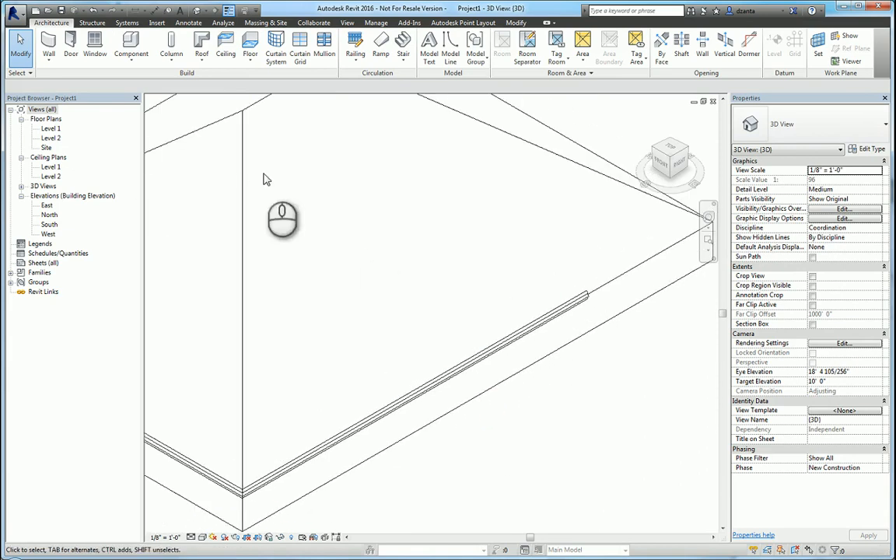
Browse the Roof, Wall and Floor tool dropdowns
click(201, 43)
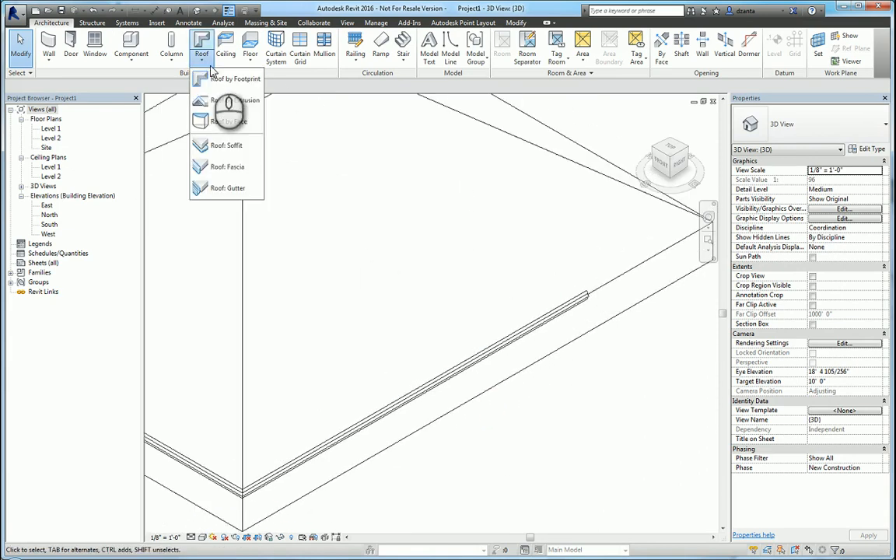
mouse_move(226, 188)
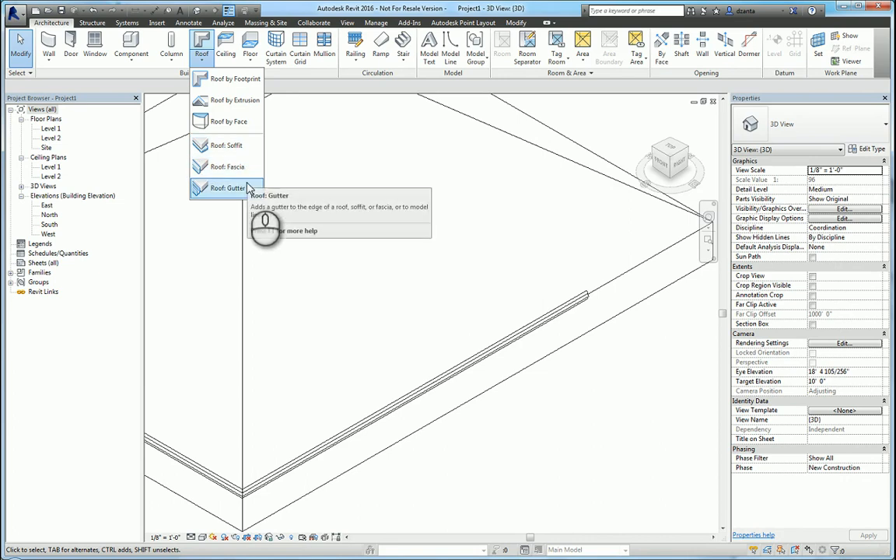
click(48, 43)
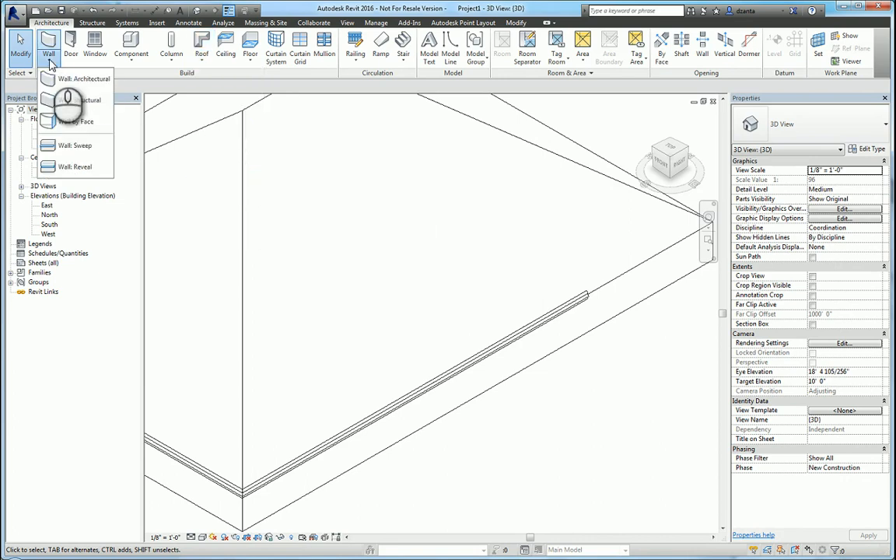
click(249, 45)
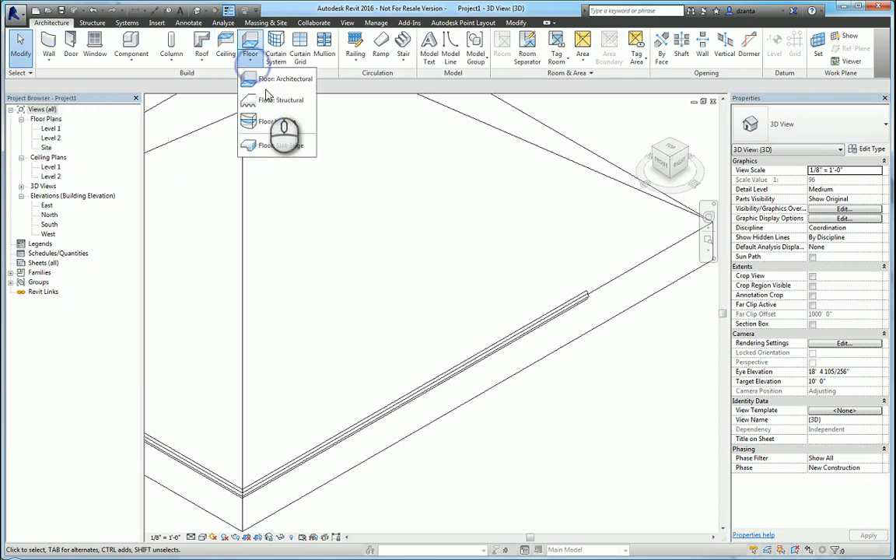
Add a slab edge along the round floor's rim and orbit to inspect it from below
click(281, 144)
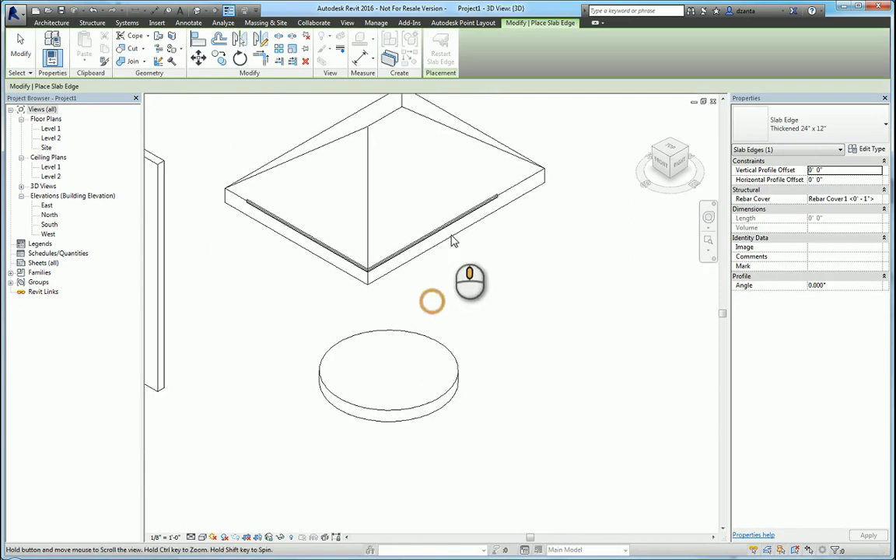
click(389, 373)
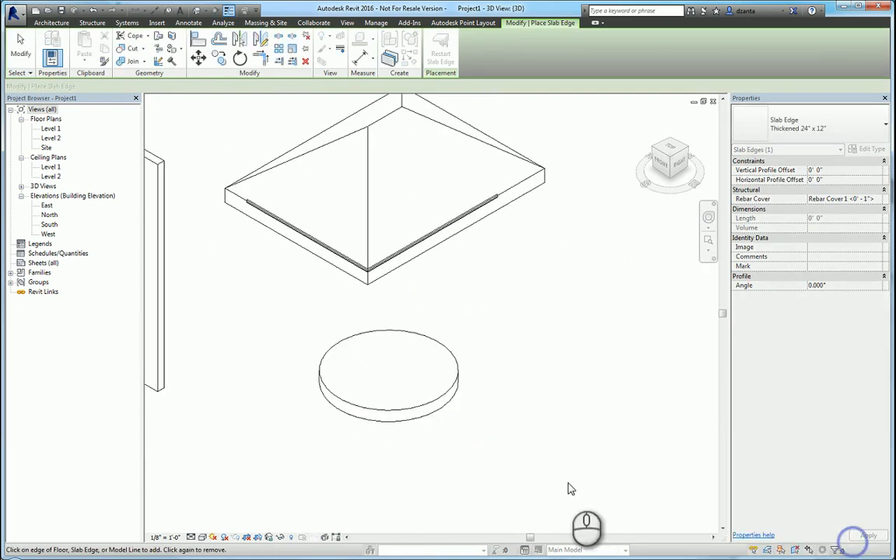
click(441, 396)
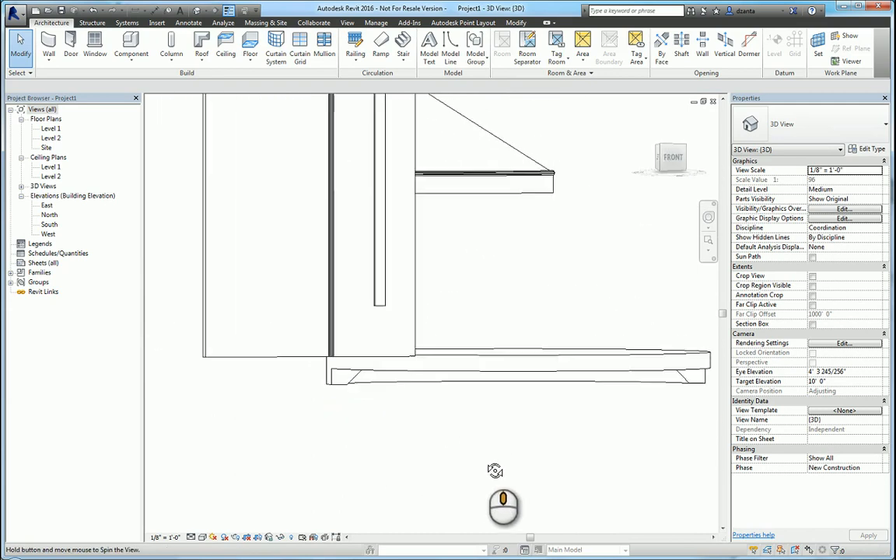
drag(495, 470, 596, 407)
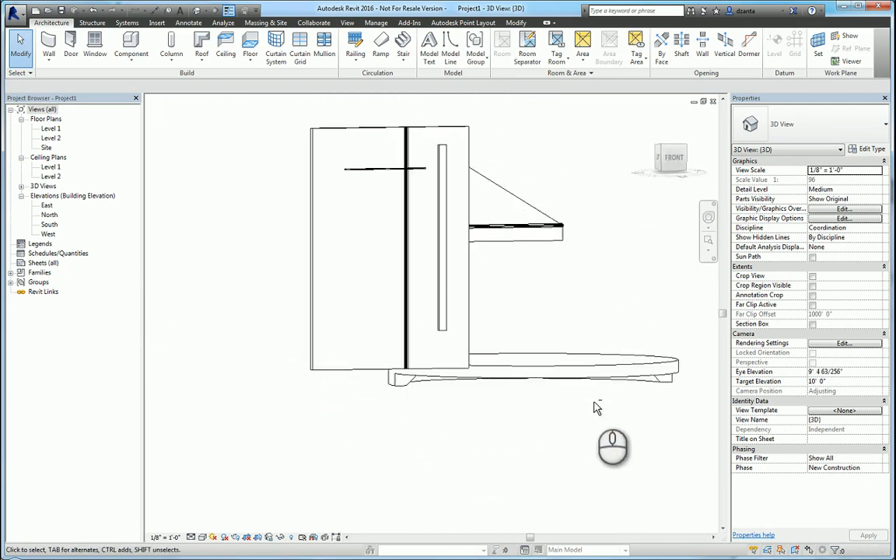
drag(613, 447, 187, 313)
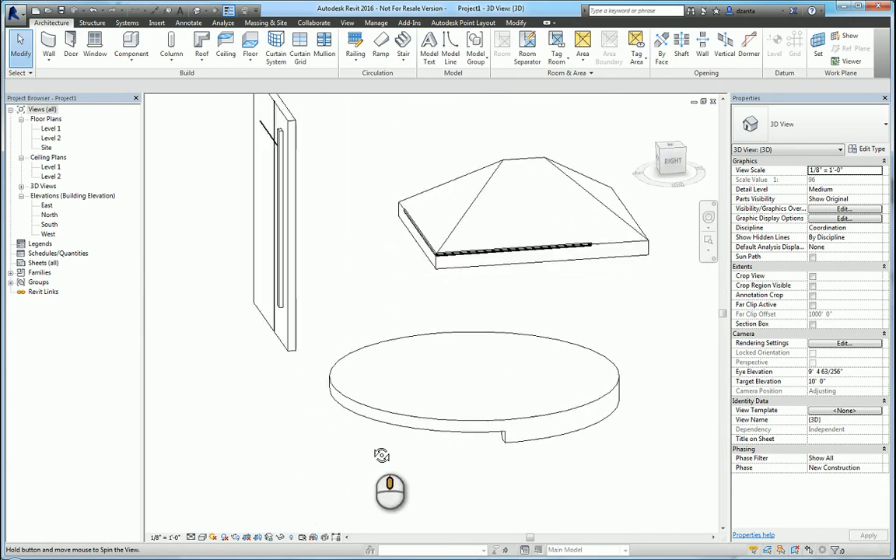
drag(381, 455, 409, 404)
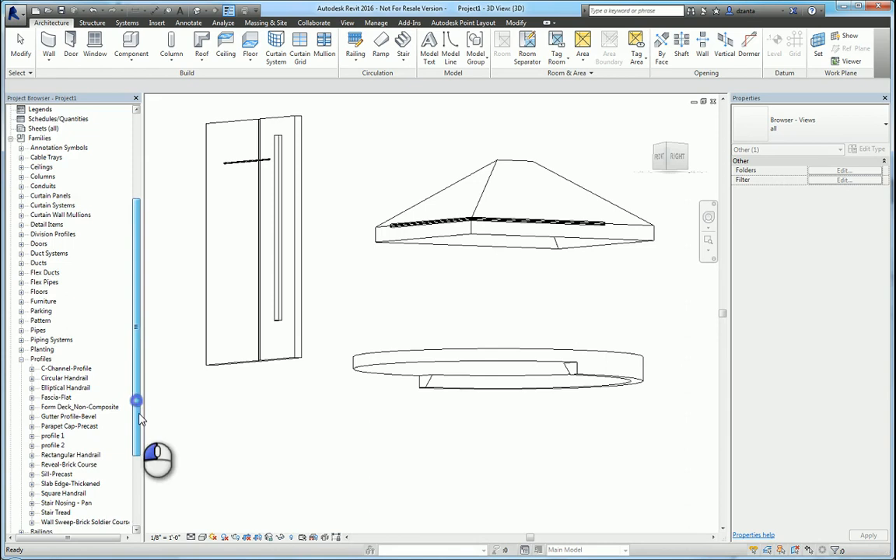
Open the Slab Edge-Thickened profile family from the Project Browser for editing
right_click(70, 426)
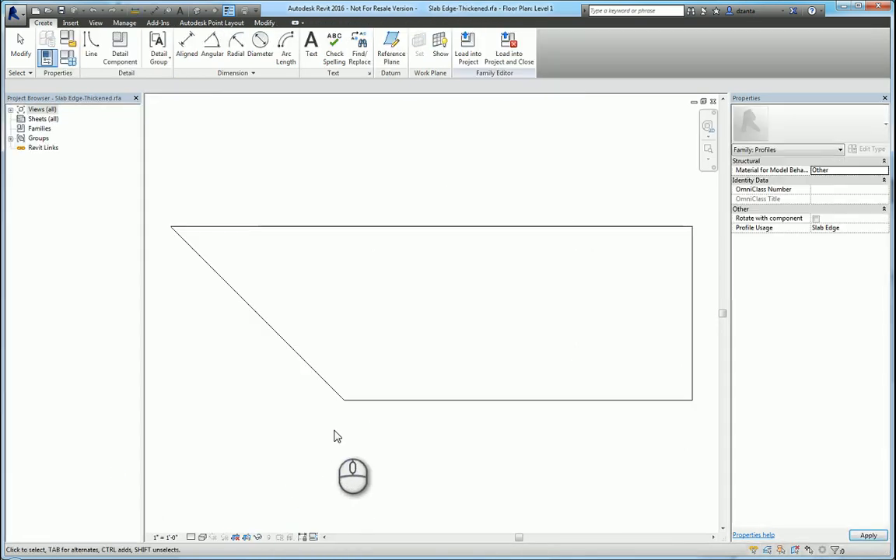
click(15, 14)
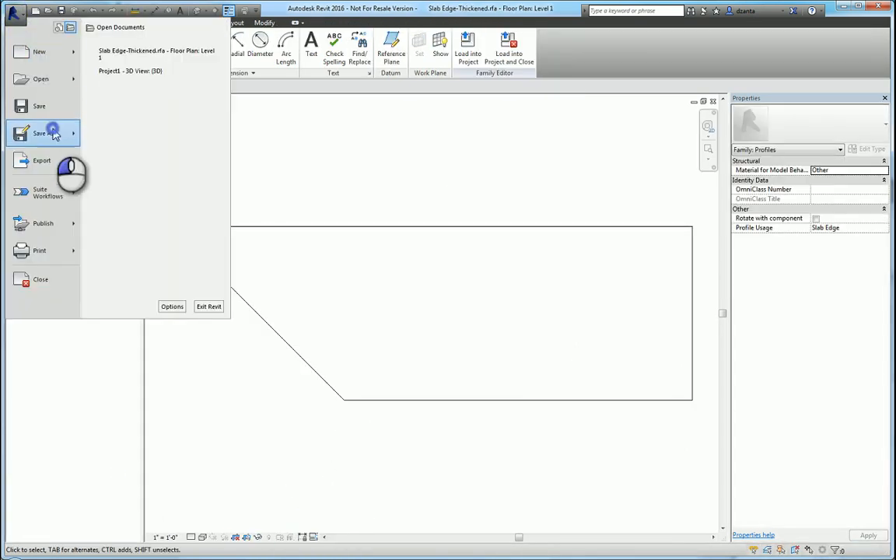
Save the profile family as 'profile 3' in the Temp folder
click(39, 133)
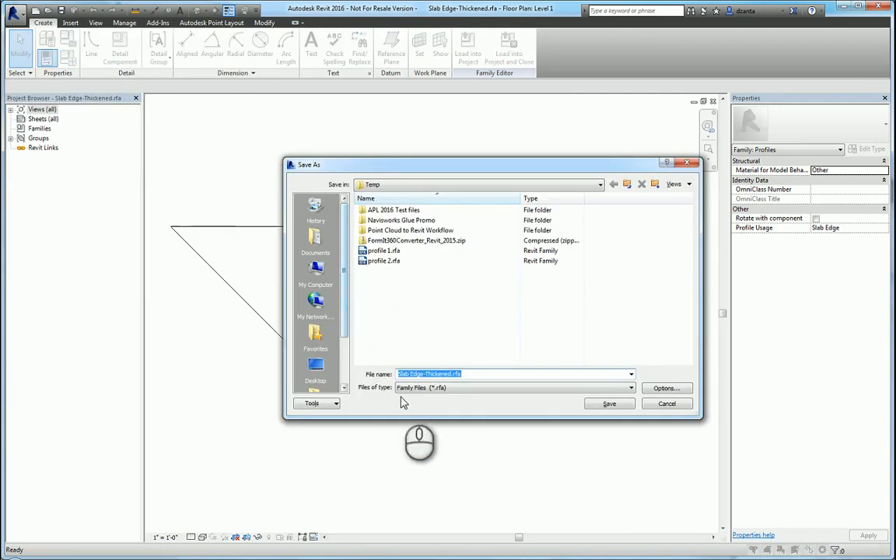
click(631, 374)
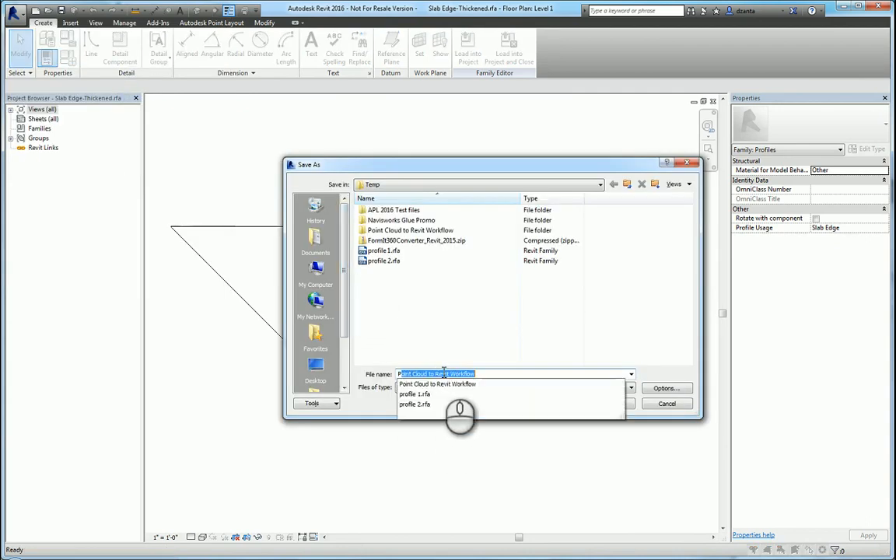
click(415, 395)
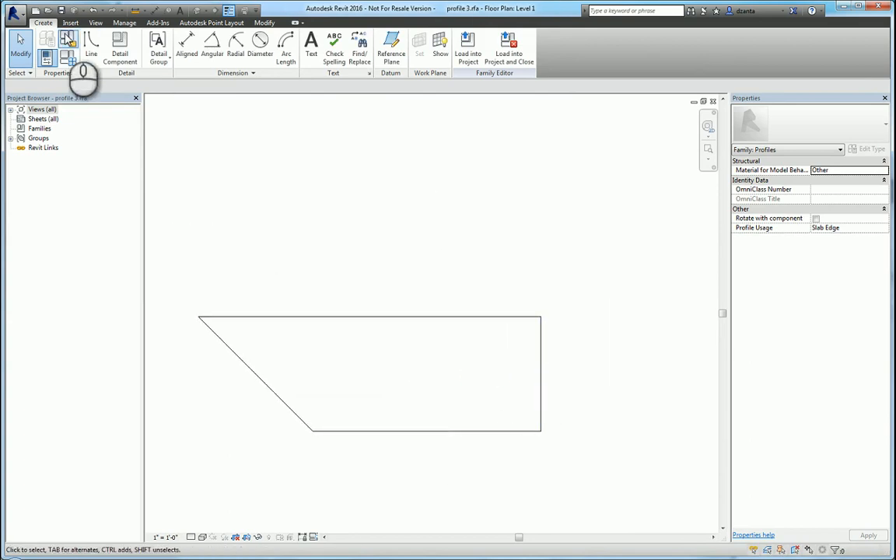
Trim/extend the step lines into a closed corner, then load profile 3 into the project
click(91, 44)
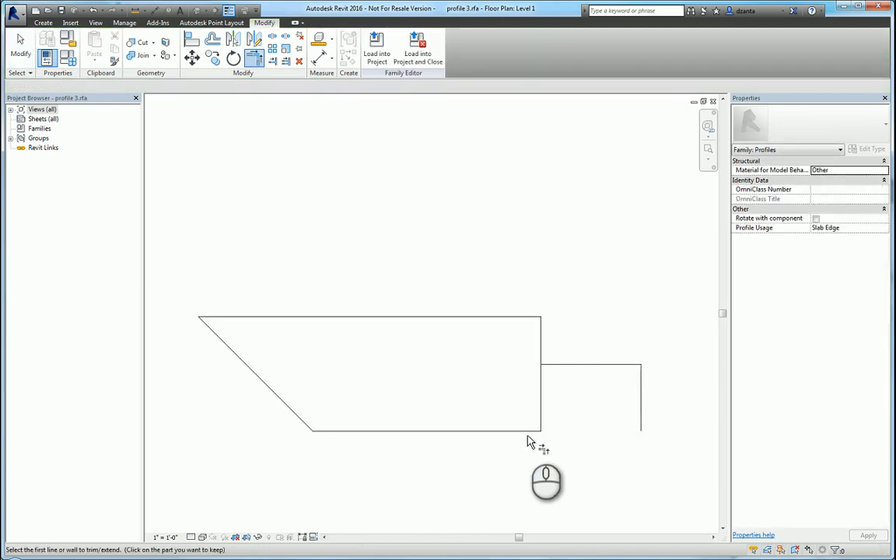
click(586, 365)
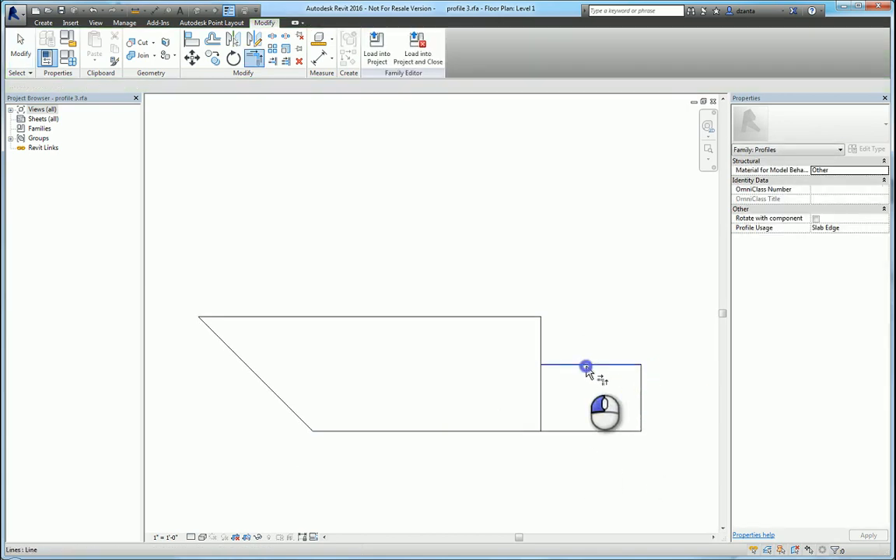
click(585, 366)
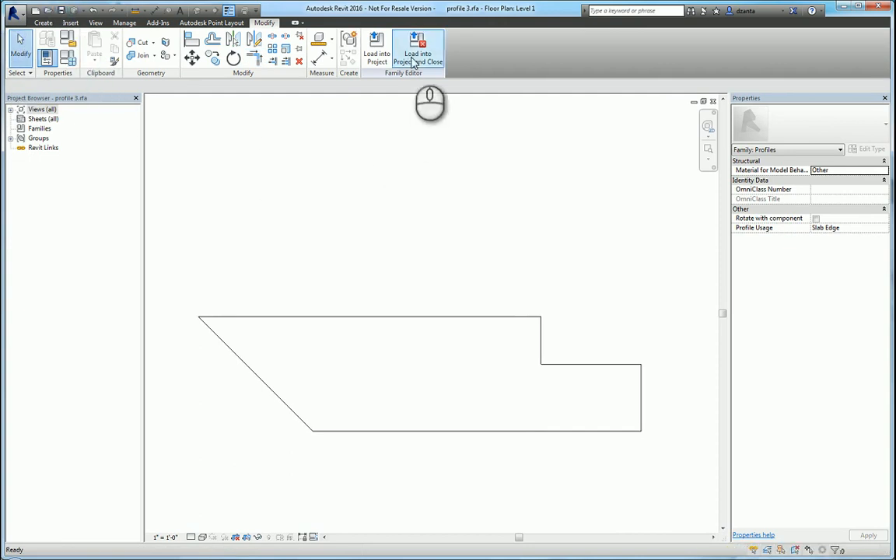
click(418, 53)
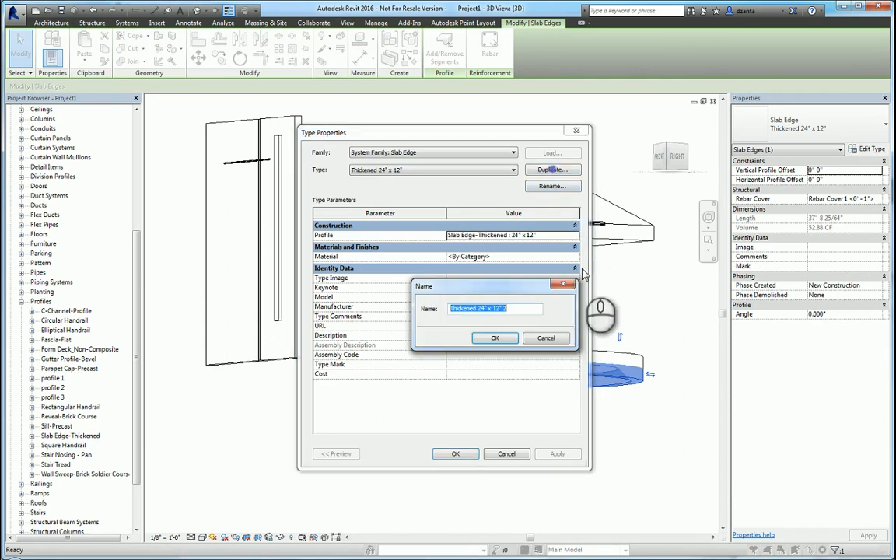
Duplicate the slab edge type as 'profile 3 test for slab edge' and confirm
text(profile 3 test for slab)
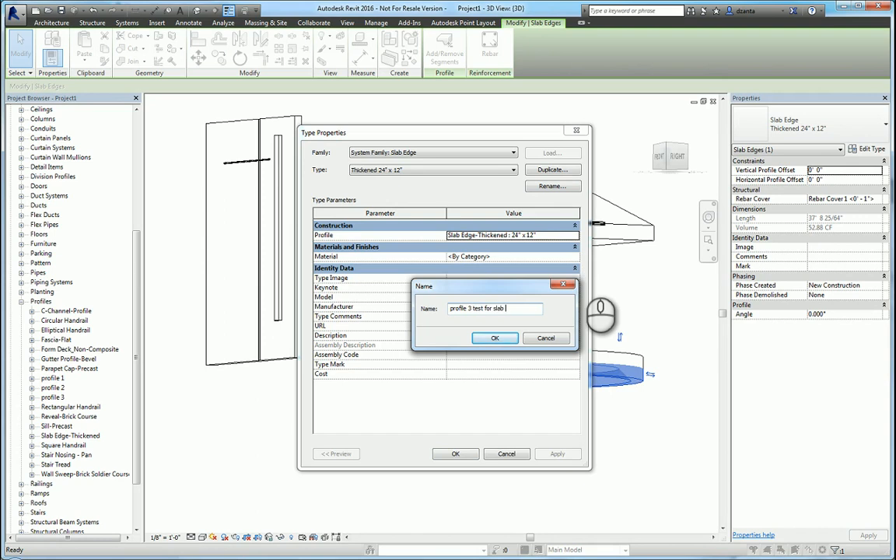
click(495, 337)
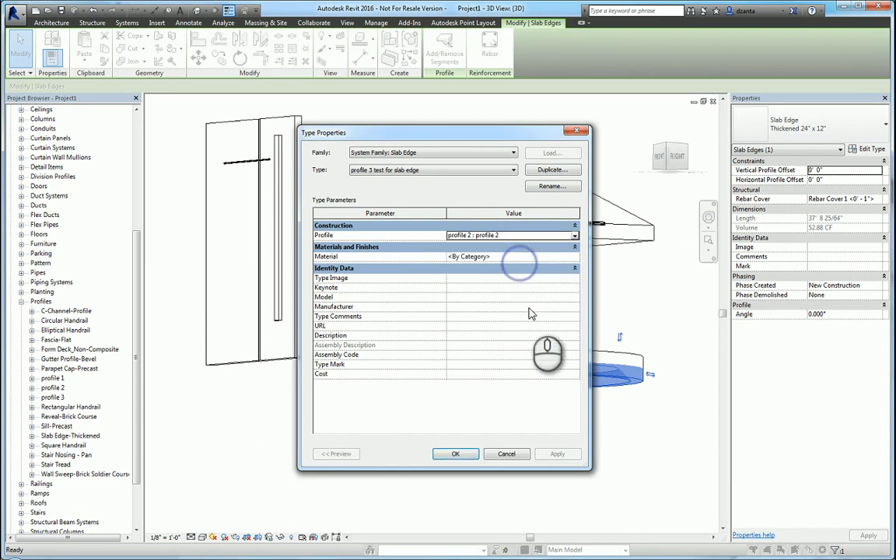
click(456, 453)
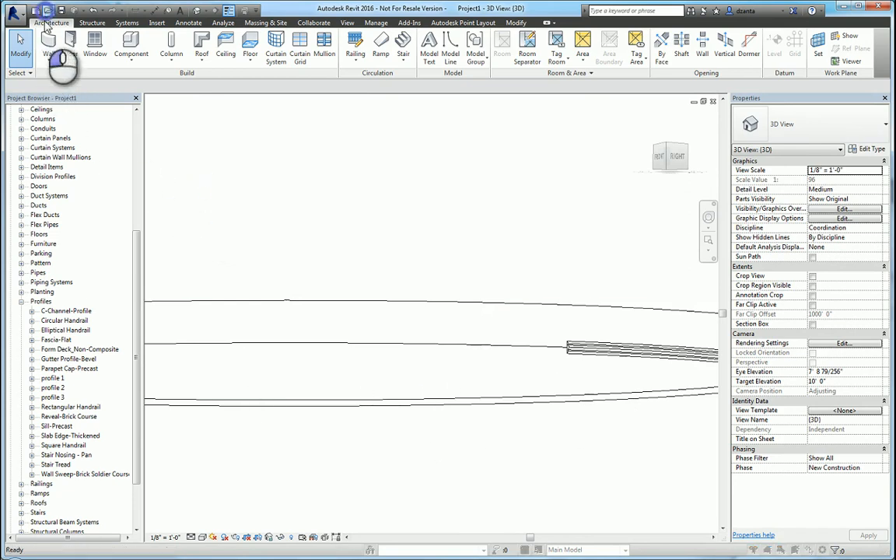
Load the profile 3 family file and set it as the slab edge type's profile
click(413, 262)
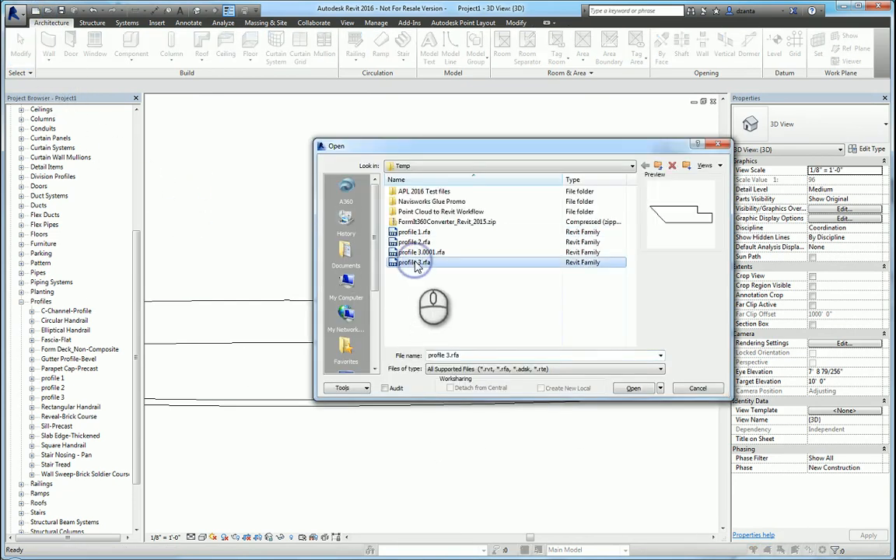
click(633, 388)
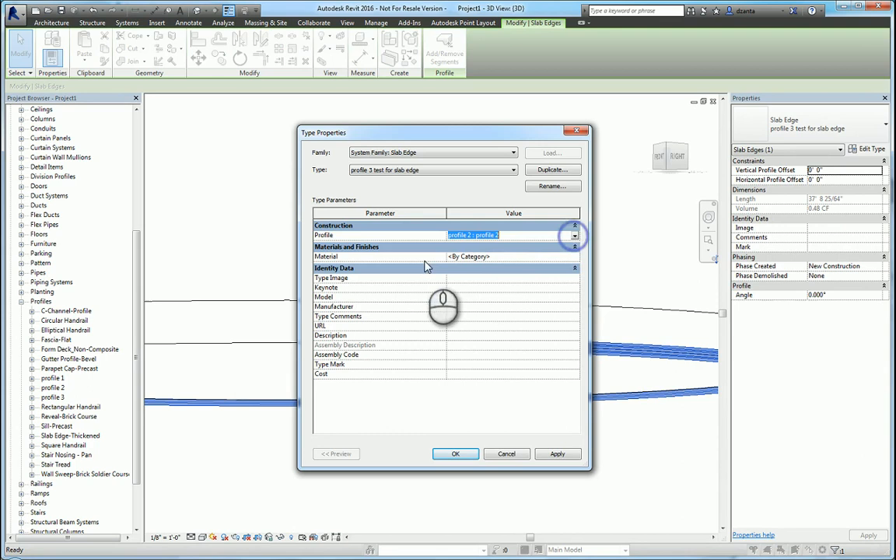
click(574, 235)
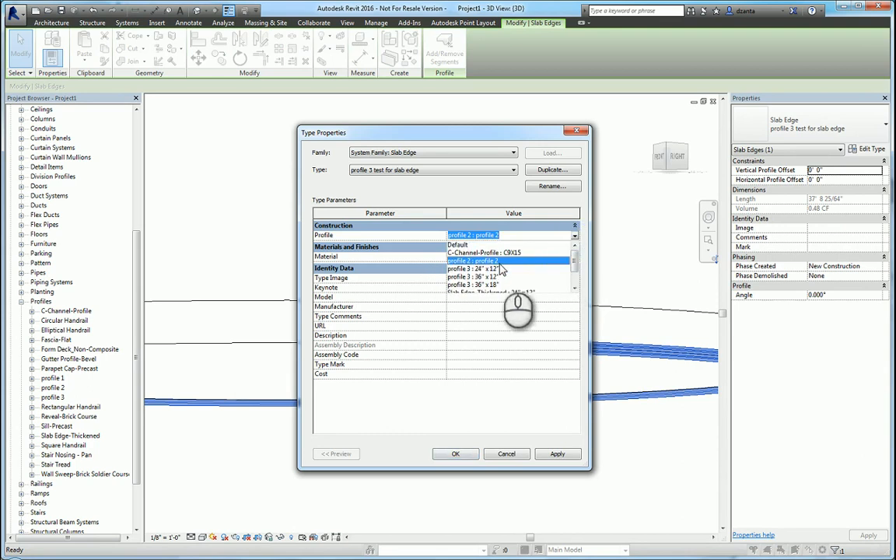
click(456, 454)
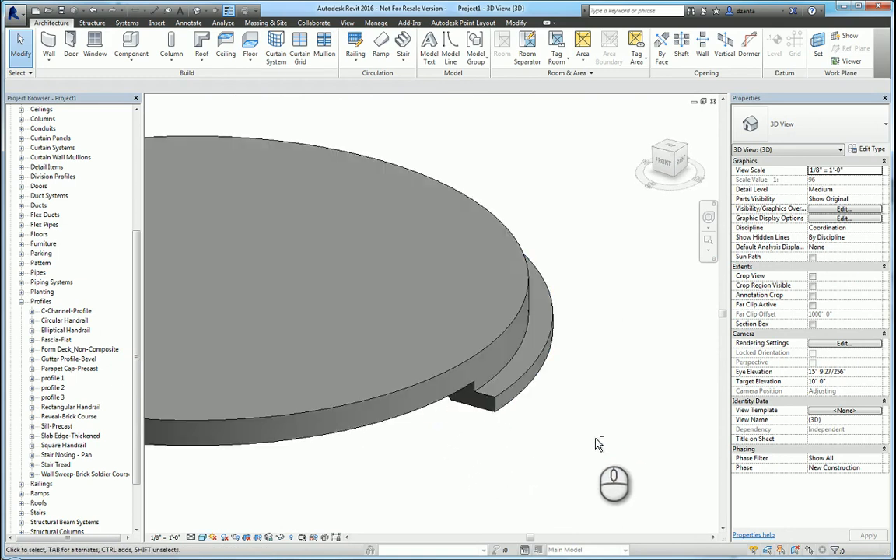
Orbit to see the whole model and switch the visual style to Wireframe
drag(615, 482, 544, 447)
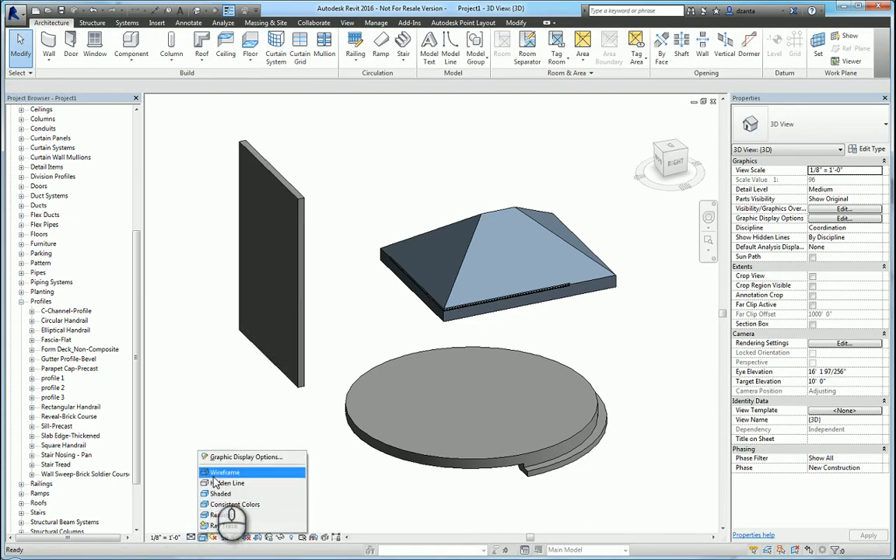
click(224, 472)
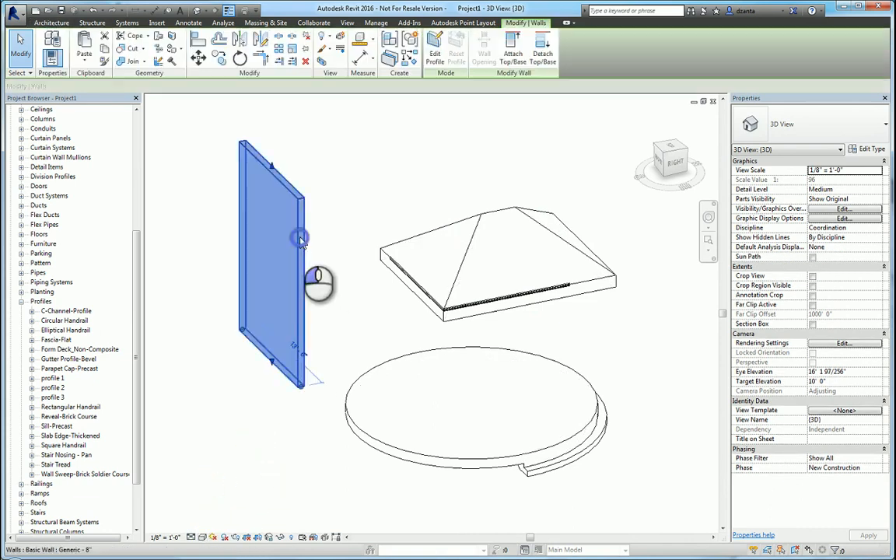
Open the Generic - 8" wall structure with a section preview and show its sweeps list
click(868, 148)
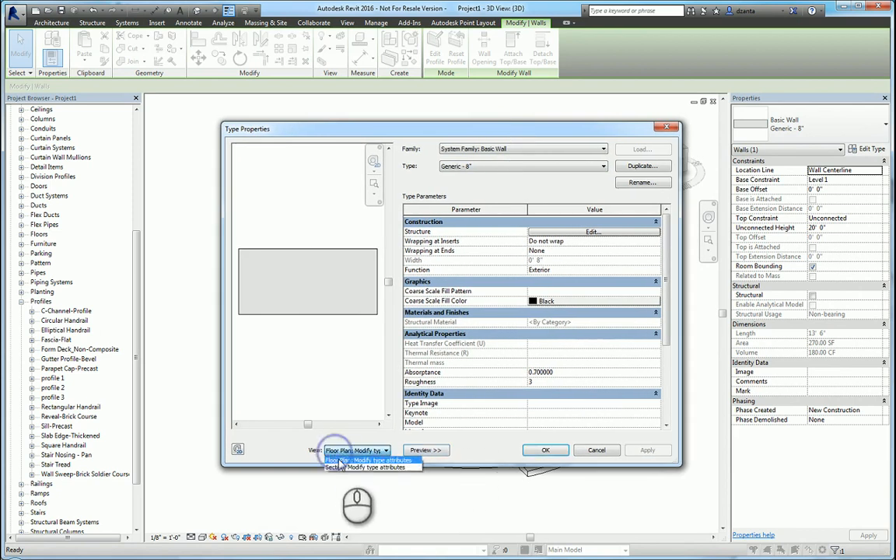
click(366, 467)
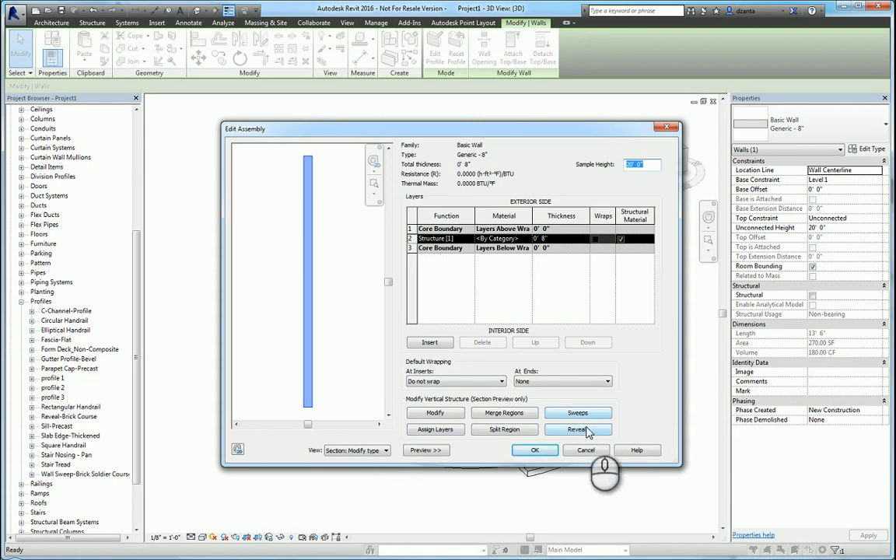
click(578, 413)
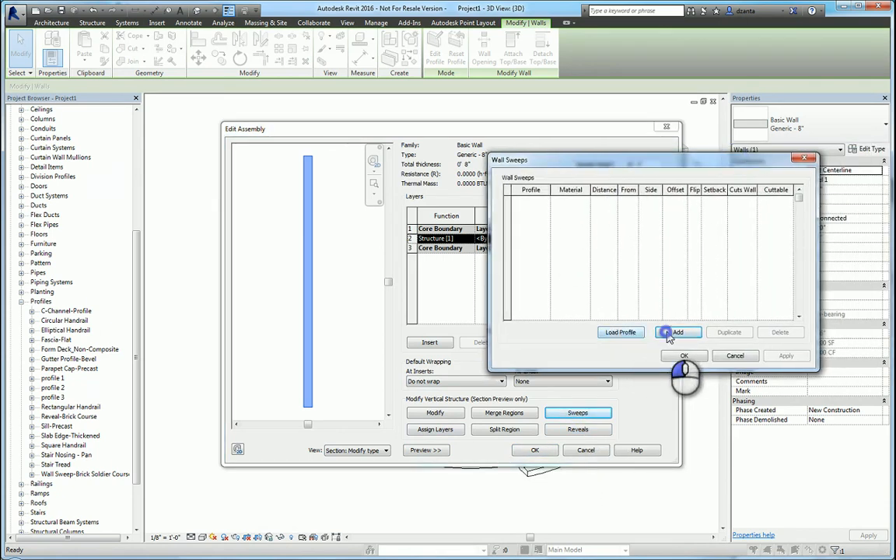
Add an exterior wall sweep at the base of the Generic - 8" wall assembly
click(678, 332)
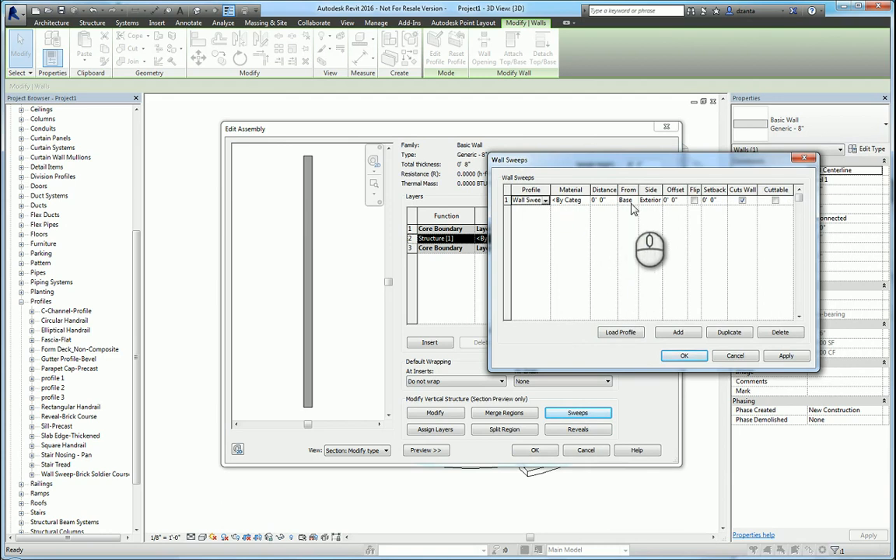
mouse_move(737, 290)
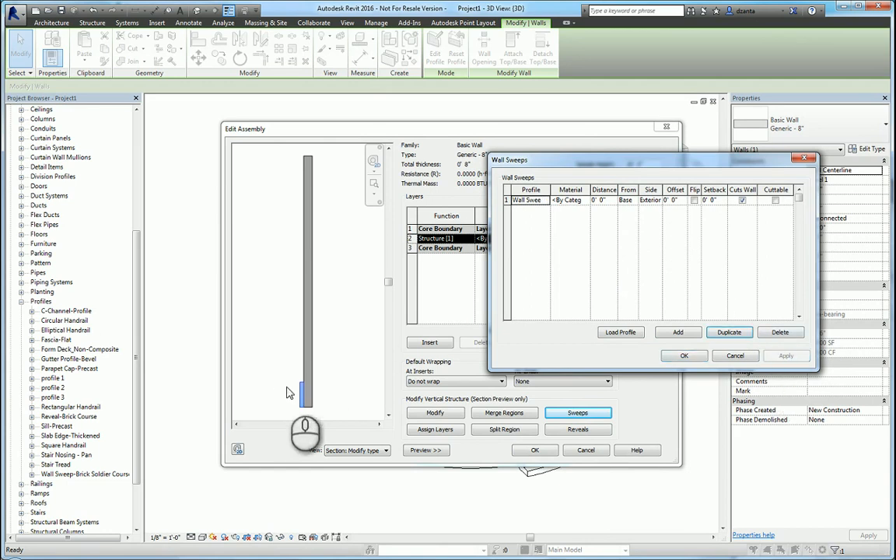
mouse_move(677, 332)
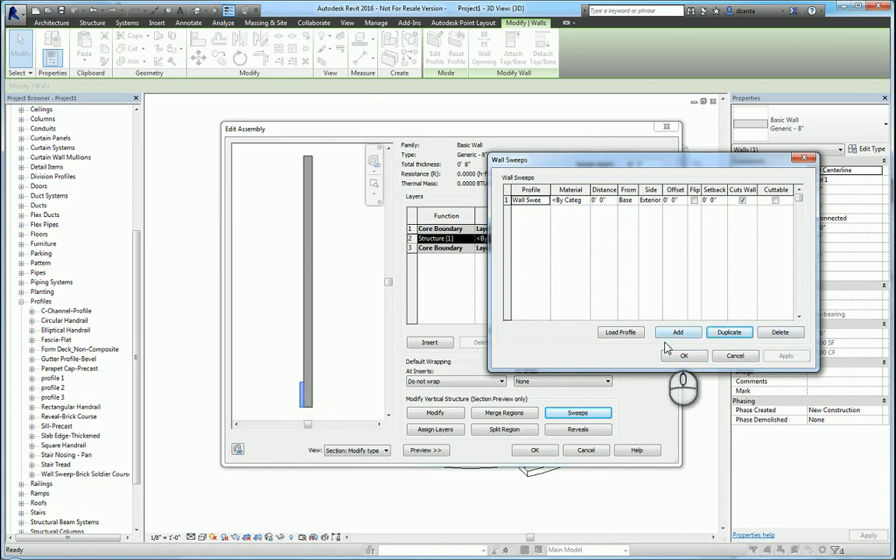
click(684, 356)
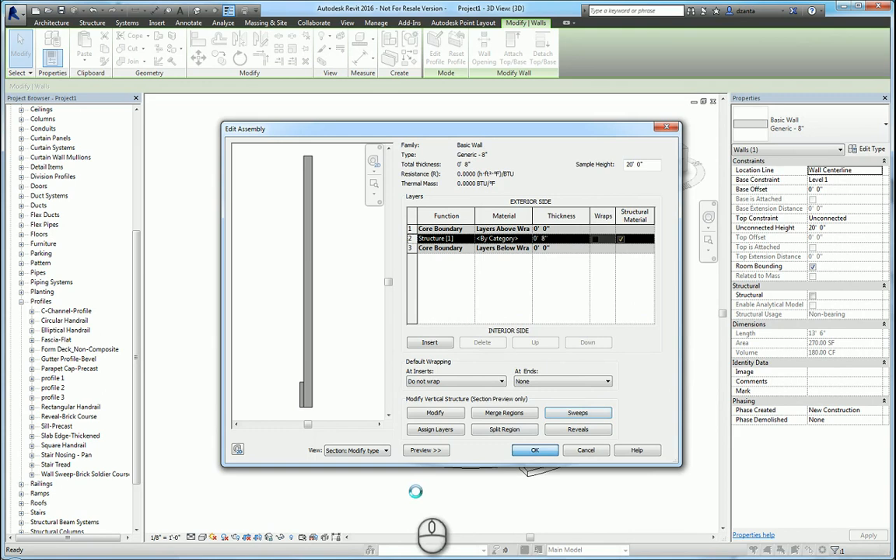
click(535, 449)
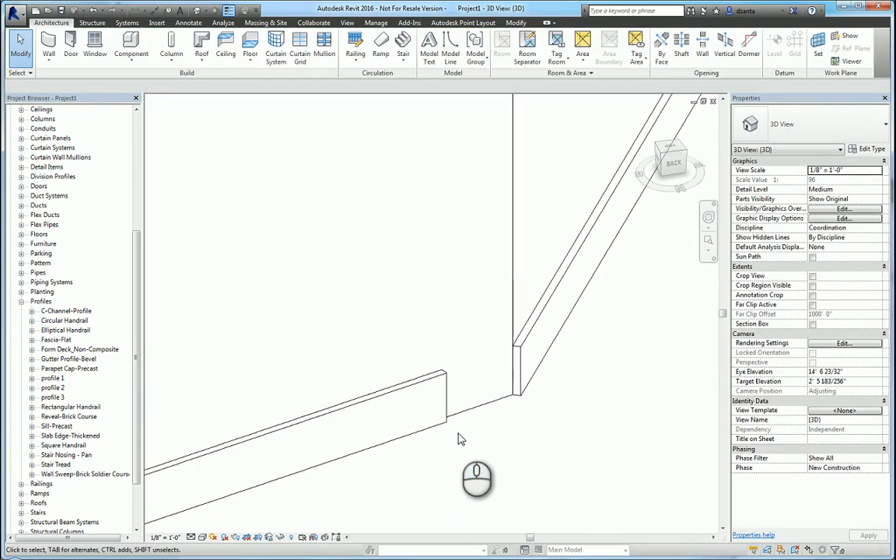
mouse_move(533, 396)
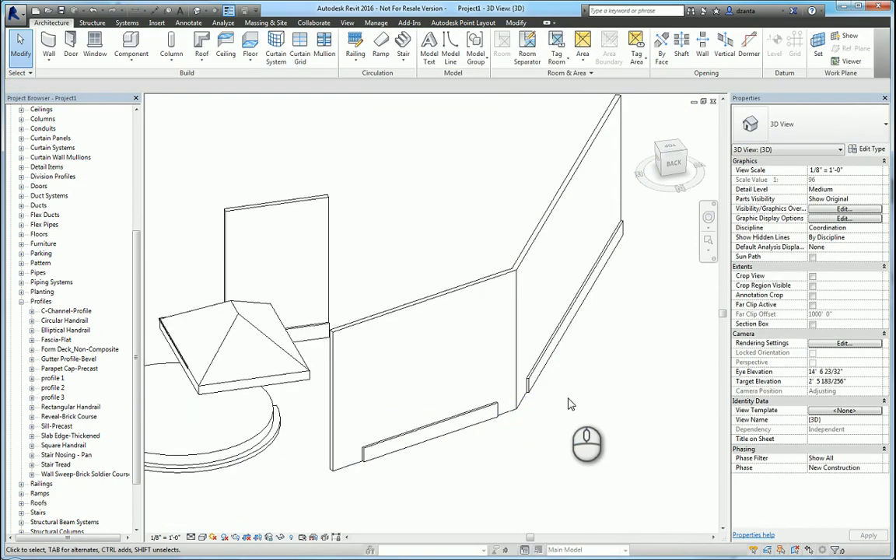
Zoom out the 3D view to inspect the base sweep along the walls and the round floor
drag(587, 444, 575, 405)
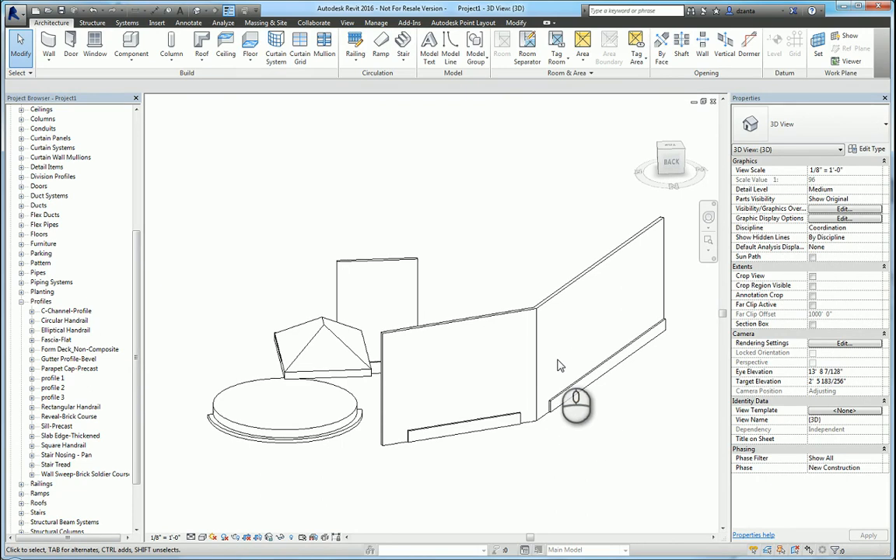